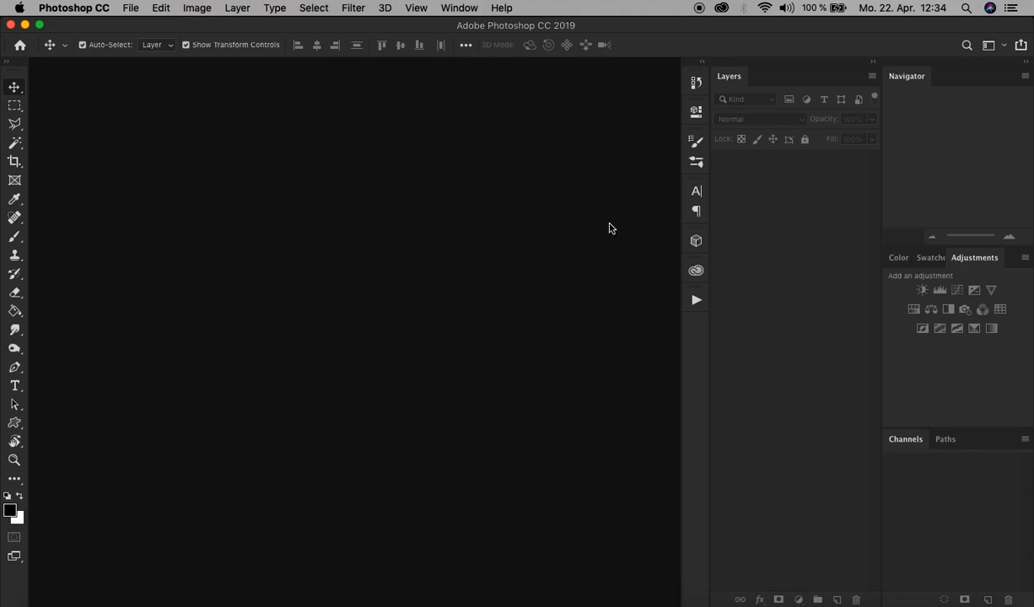
Create a new 800 × 600 pixel document with a white background
{"action": "key", "text": "cmd+n"}
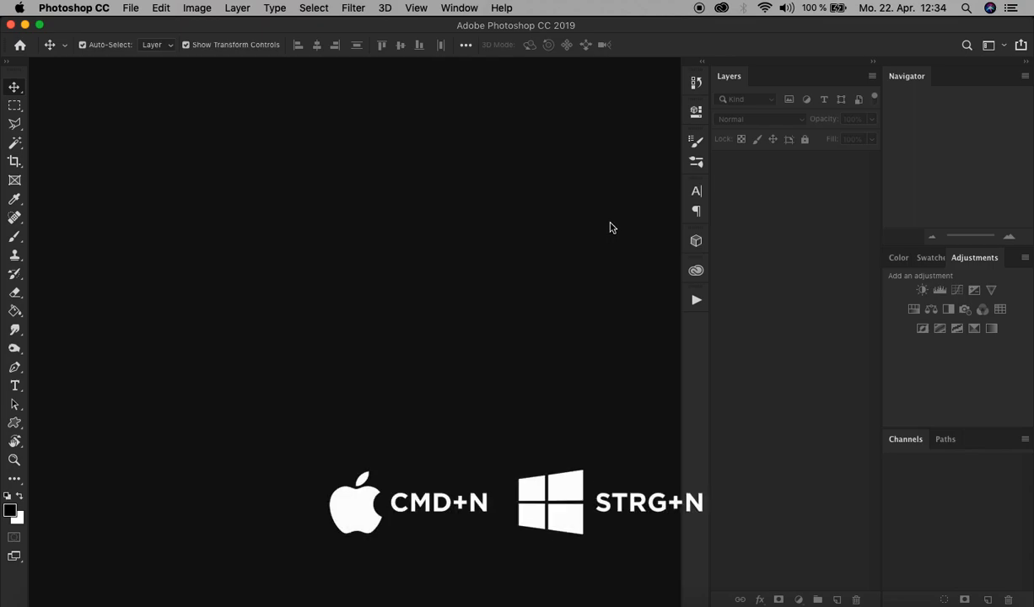
{"action": "mouse_move", "coordinate": [137, 17]}
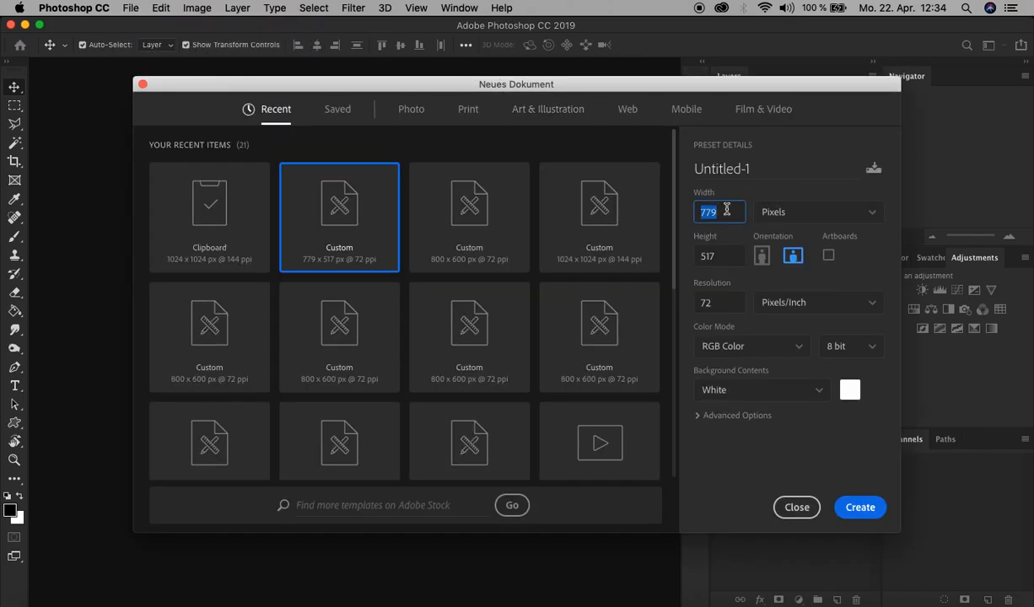
{"action": "type", "text": "800"}
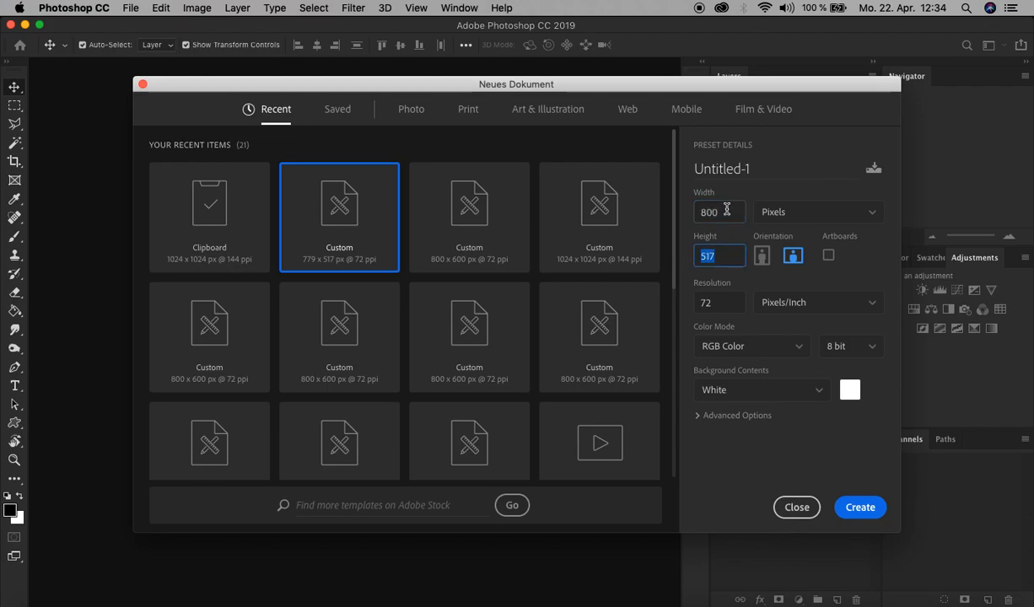
{"action": "type", "text": "600"}
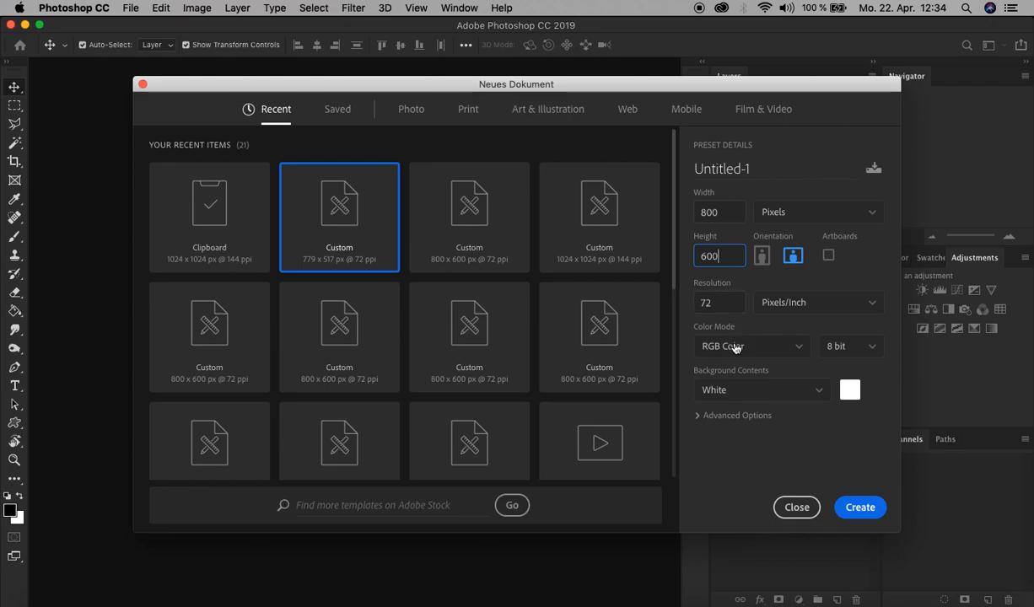
{"action": "mouse_move", "coordinate": [836, 478]}
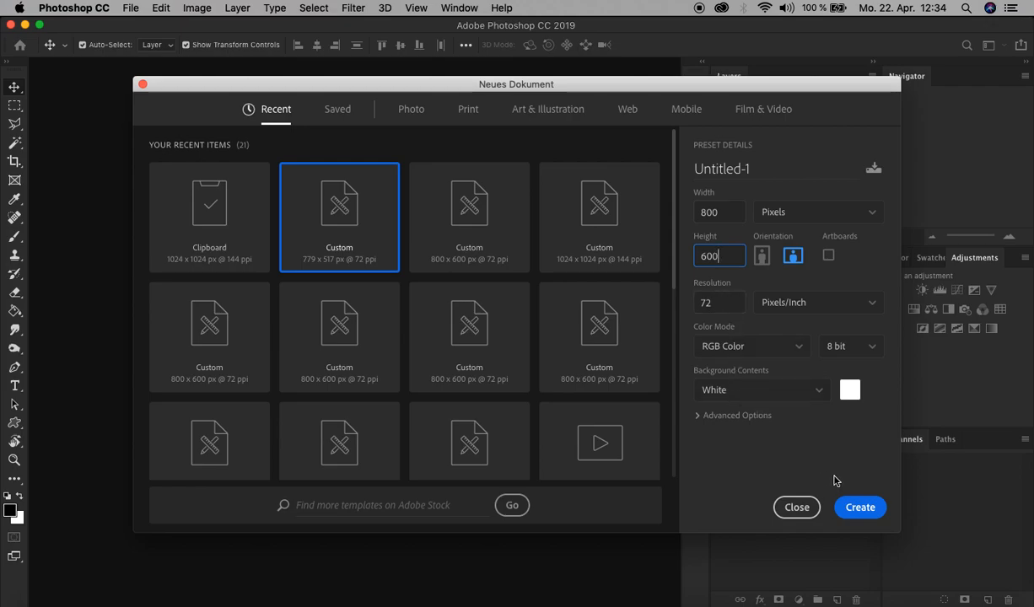
{"action": "mouse_move", "coordinate": [860, 506]}
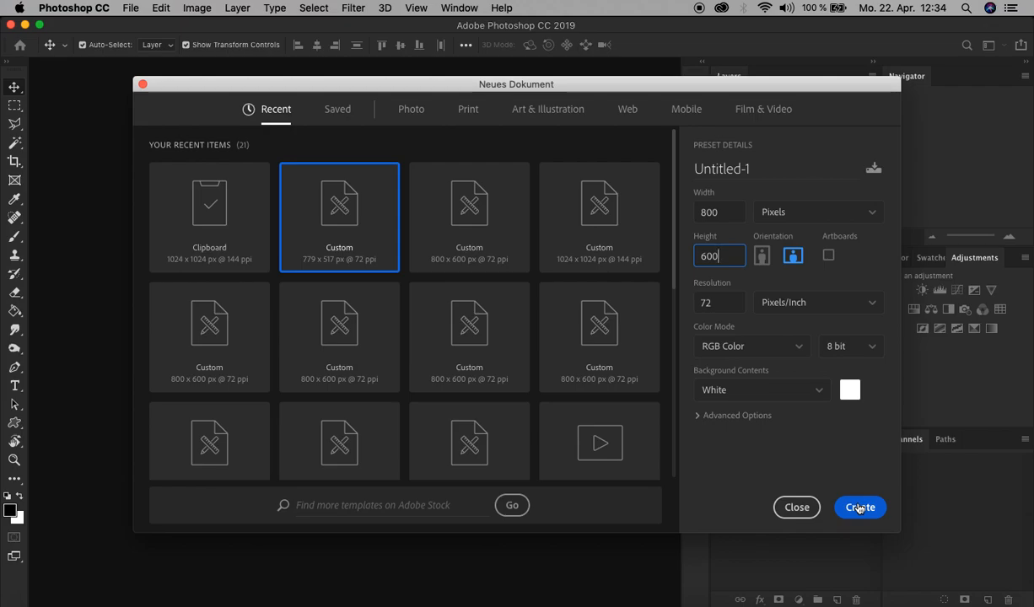
{"action": "left_click", "coordinate": [860, 506]}
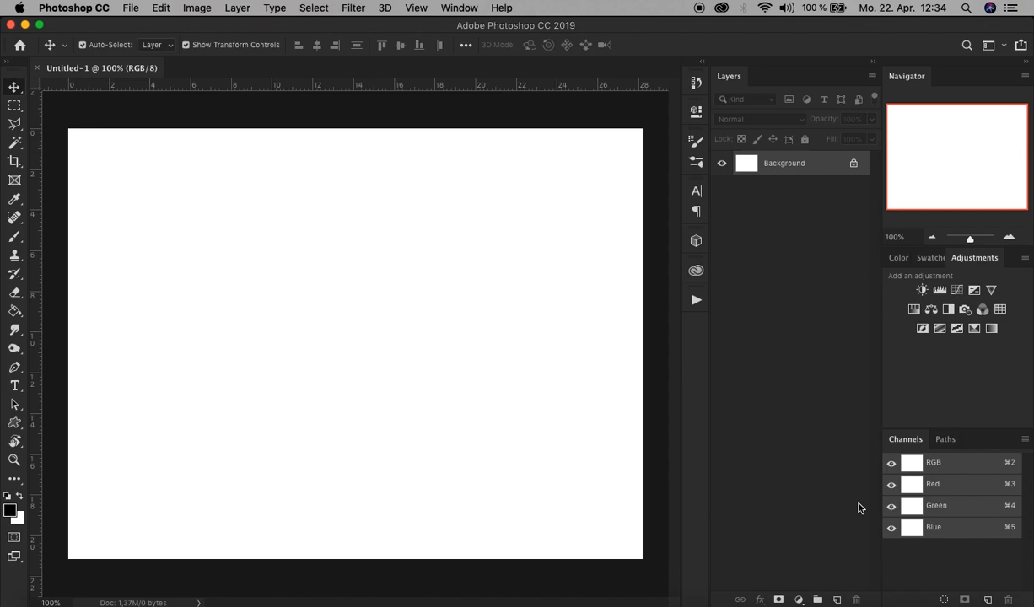
{"action": "mouse_move", "coordinate": [805, 531]}
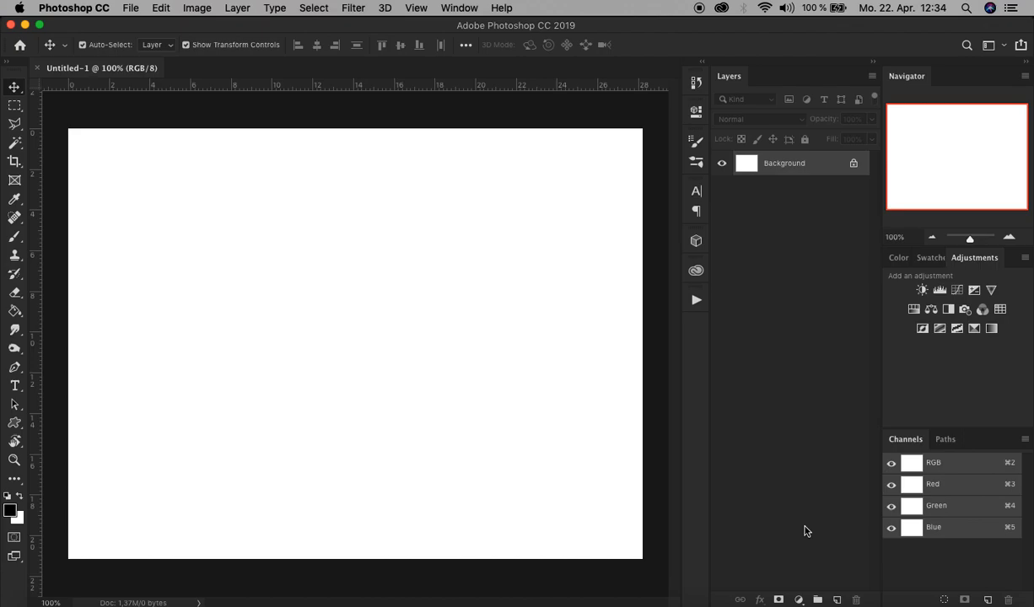
{"action": "mouse_move", "coordinate": [796, 573]}
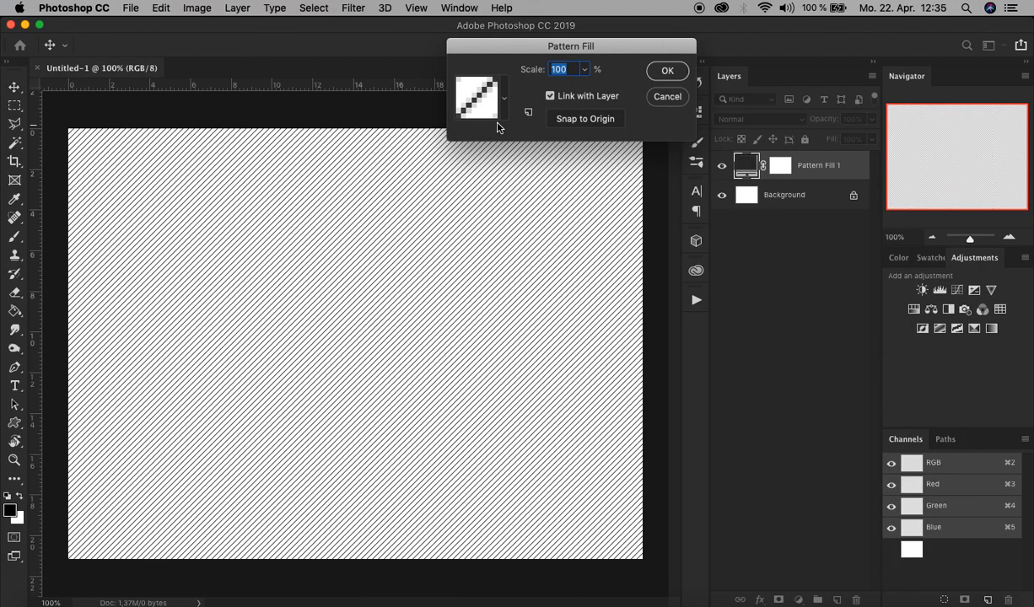
Fill the canvas with the dark cloth texture pattern, remove the Background layer and lock the fill
{"action": "left_click", "coordinate": [503, 98]}
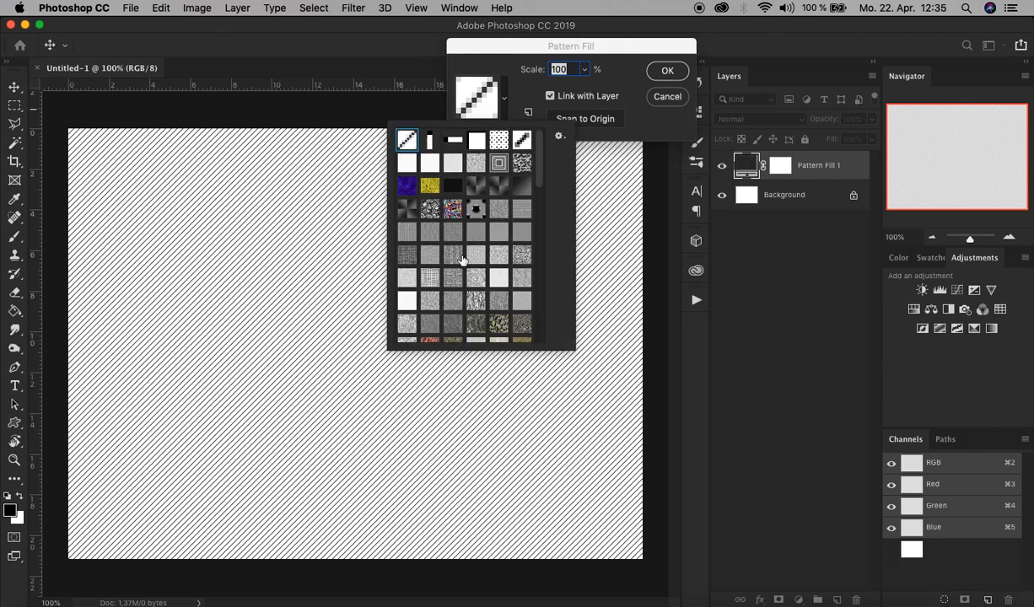
{"action": "scroll", "scroll_direction": "down", "scroll_amount": 3}
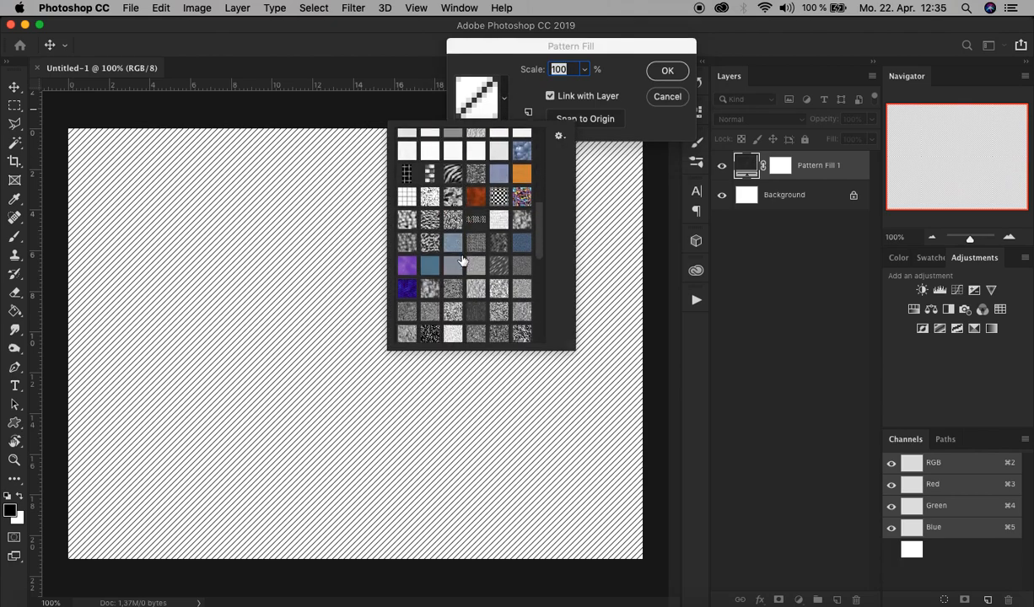
{"action": "scroll", "scroll_direction": "down", "scroll_amount": 3}
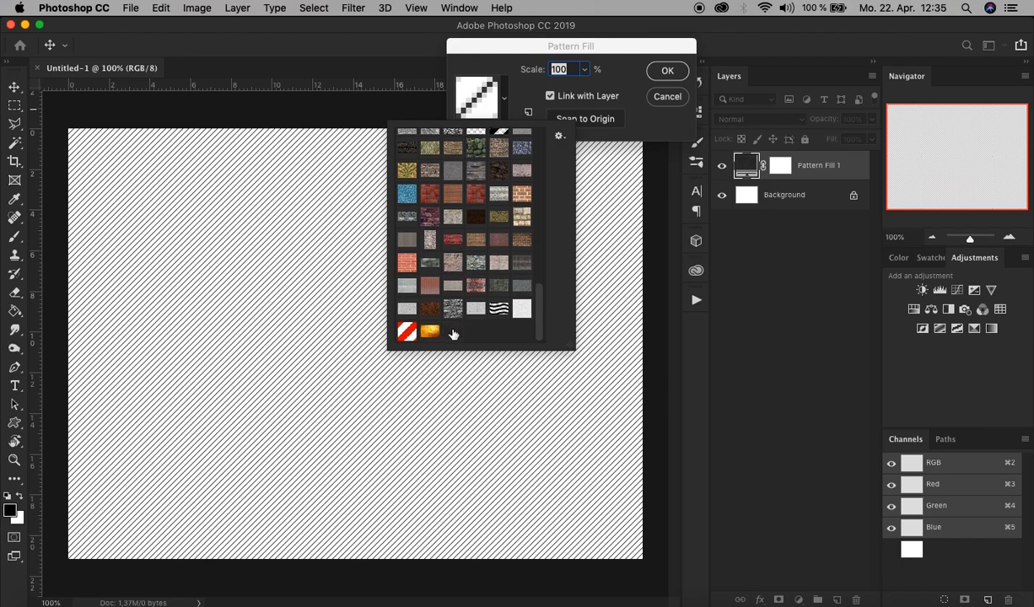
{"action": "left_click", "coordinate": [452, 331]}
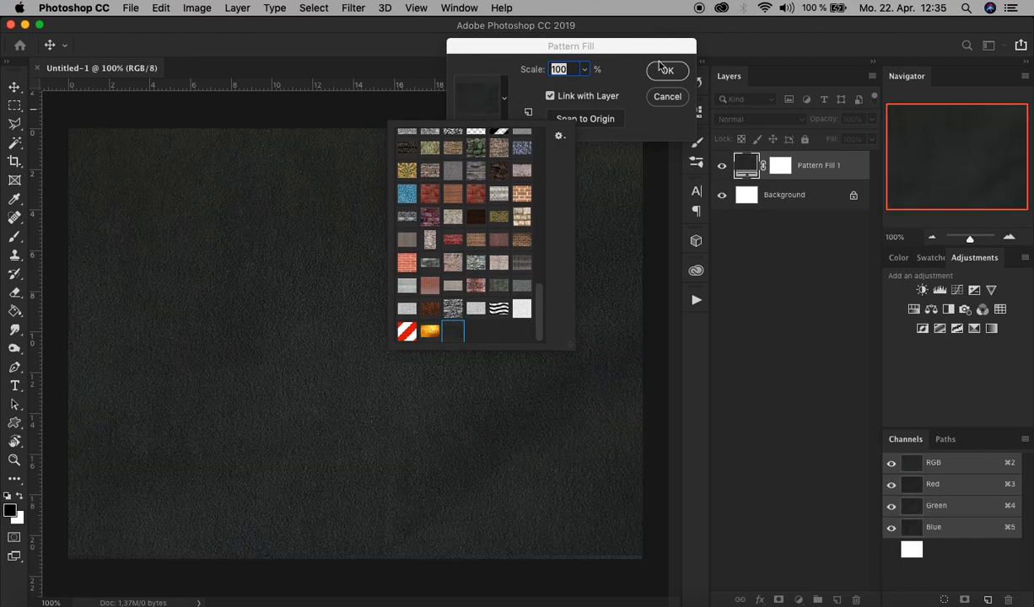
{"action": "left_click", "coordinate": [668, 71]}
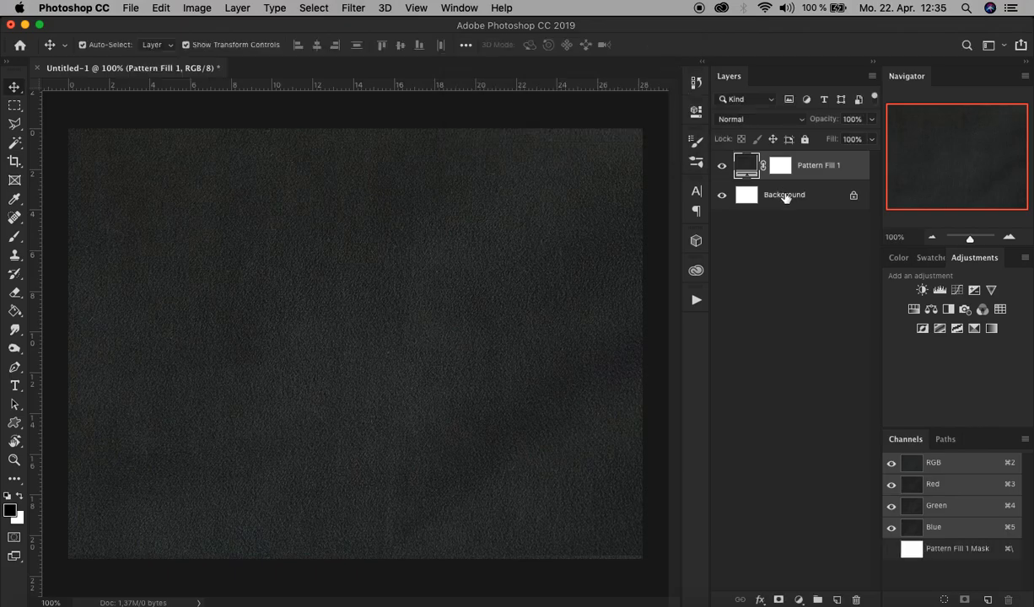
{"action": "left_click", "coordinate": [784, 195]}
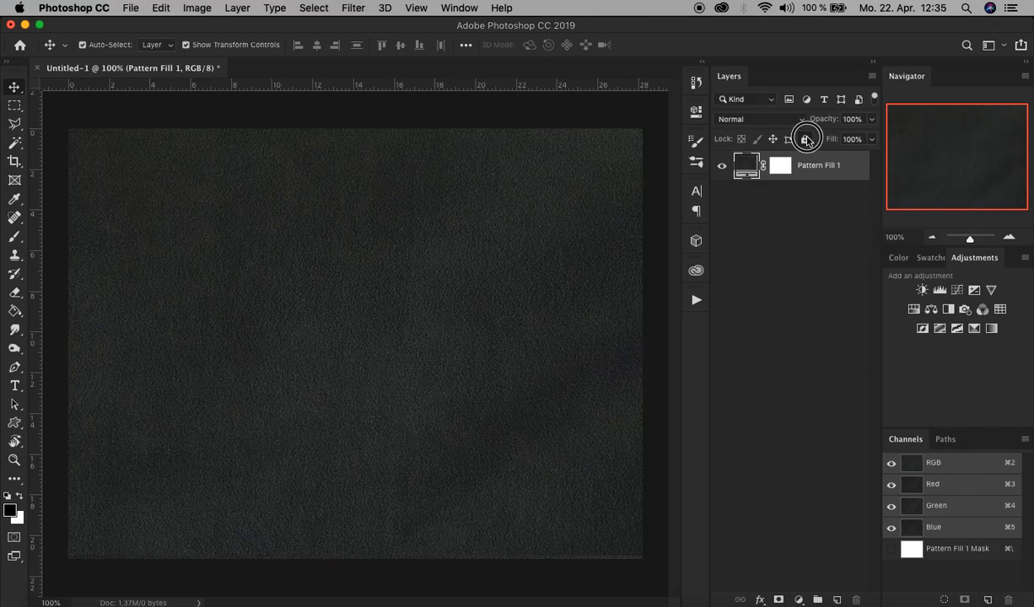
{"action": "left_click", "coordinate": [804, 138]}
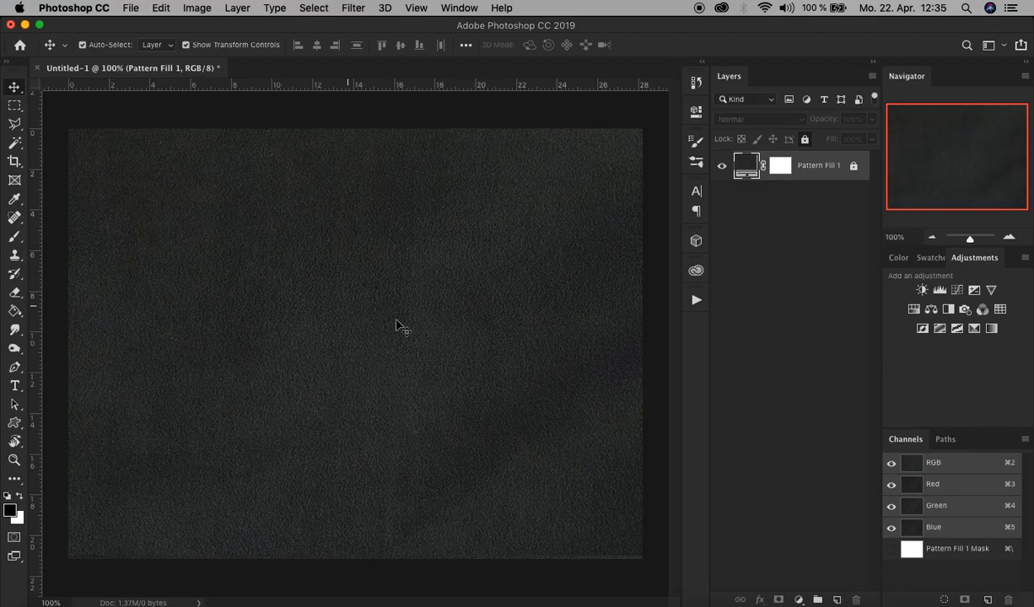
{"action": "mouse_move", "coordinate": [405, 320]}
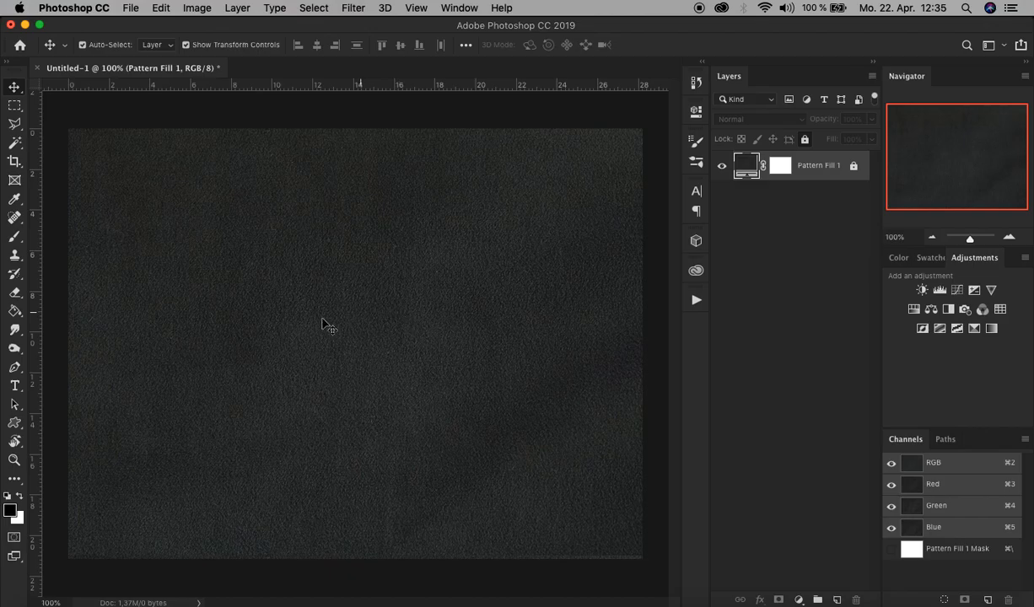
{"action": "mouse_move", "coordinate": [15, 386]}
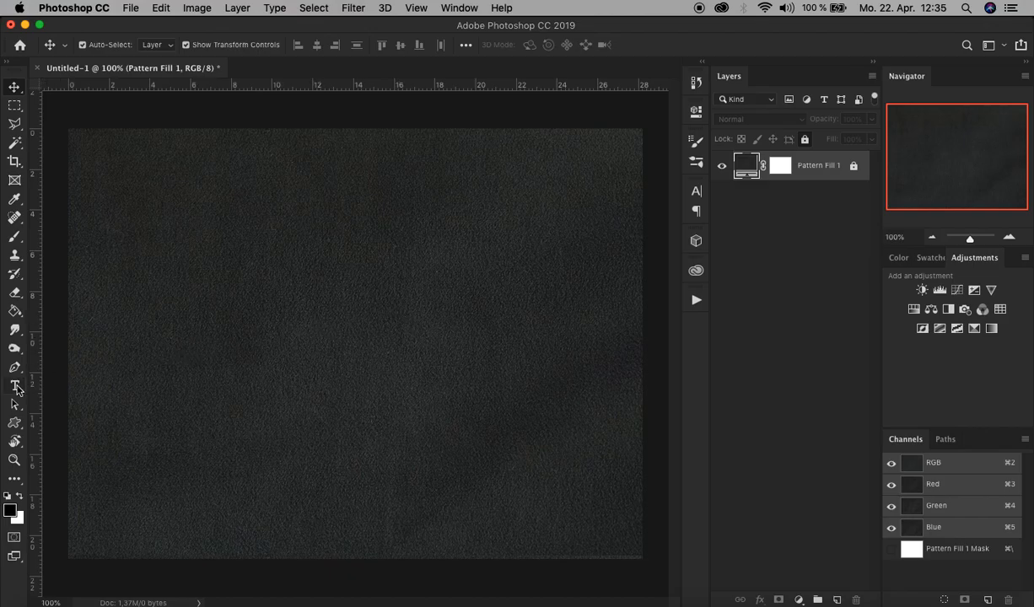
Write 'cloth' in black Brush Script Std Medium at 400 pt over the background
{"action": "left_click", "coordinate": [14, 386]}
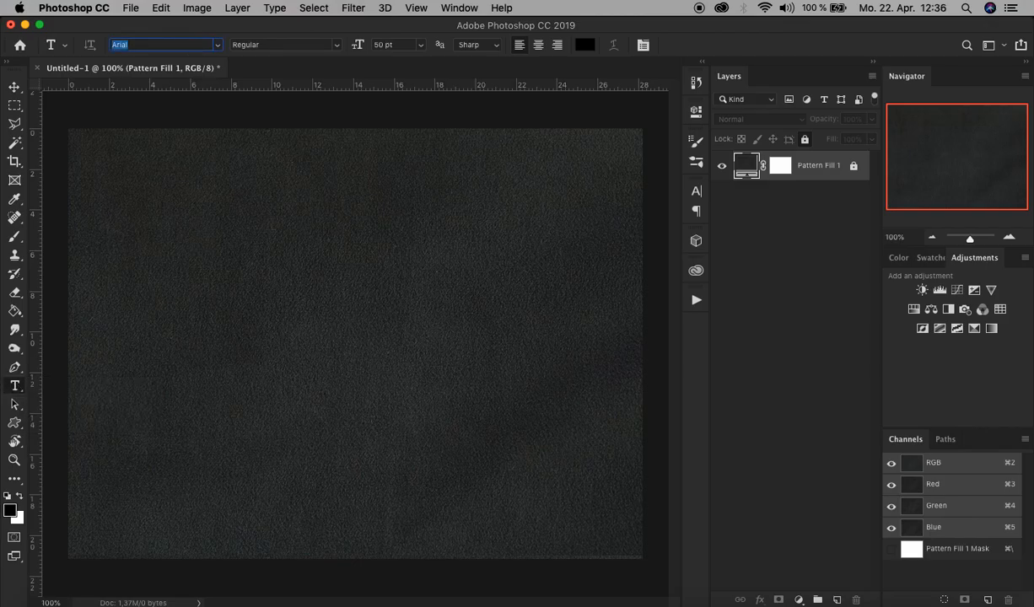
{"action": "type", "text": "brush"}
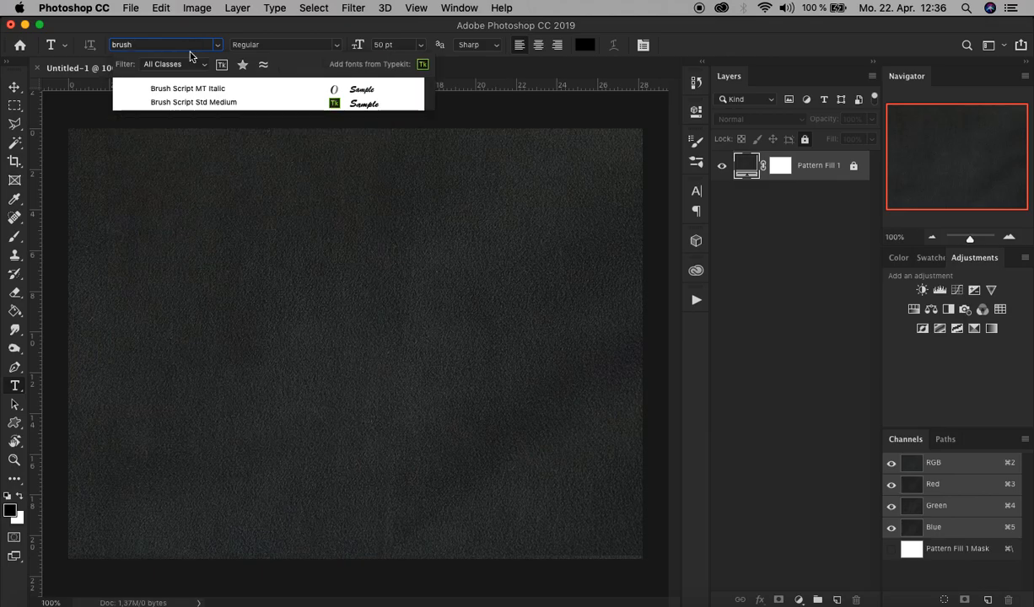
{"action": "left_click", "coordinate": [192, 101]}
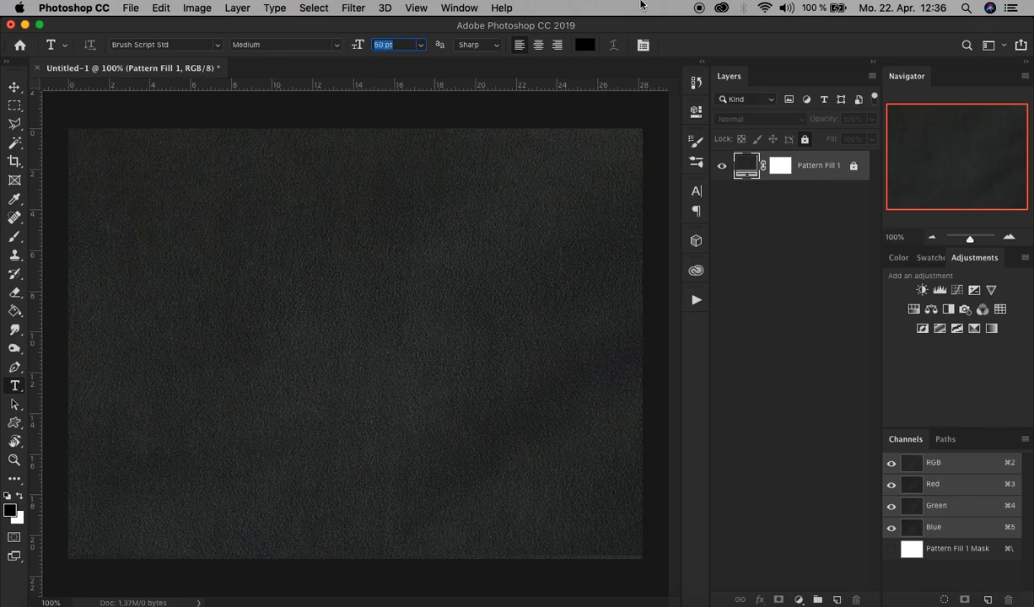
{"action": "type", "text": "400"}
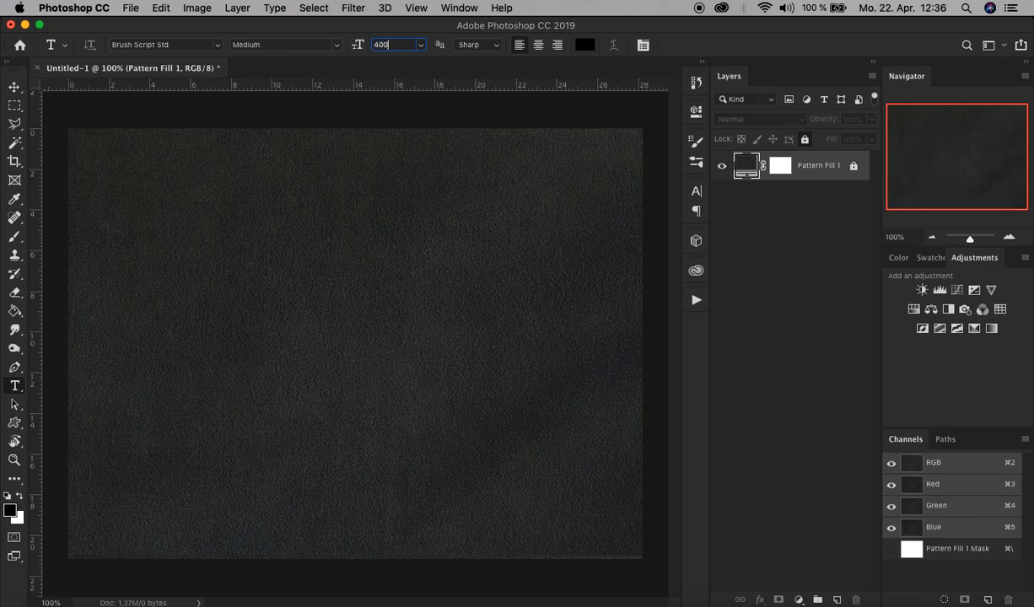
{"action": "mouse_move", "coordinate": [643, 7]}
{"action": "type", "text": "clot"}
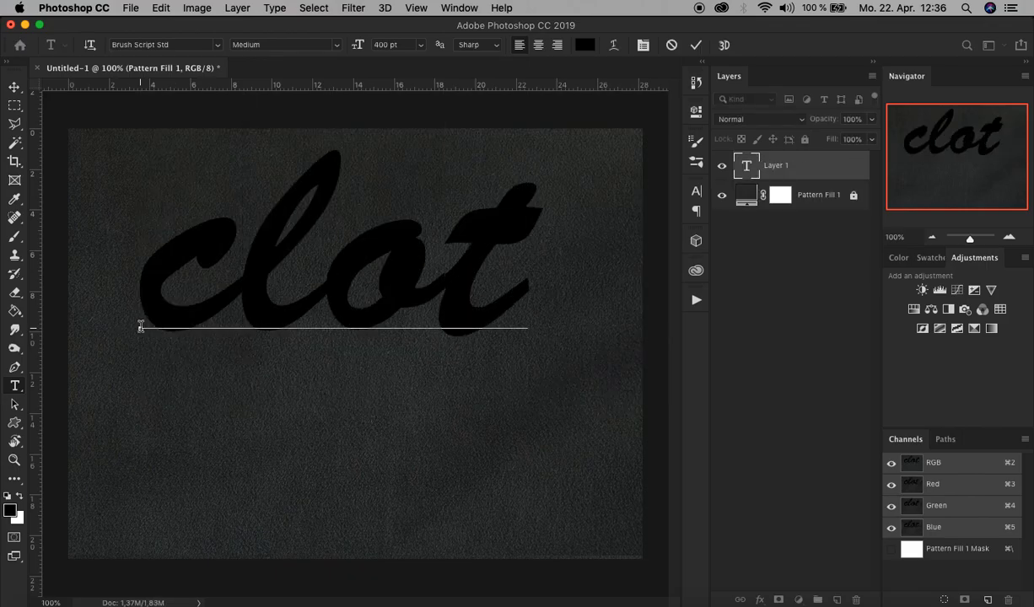
{"action": "type", "text": "h"}
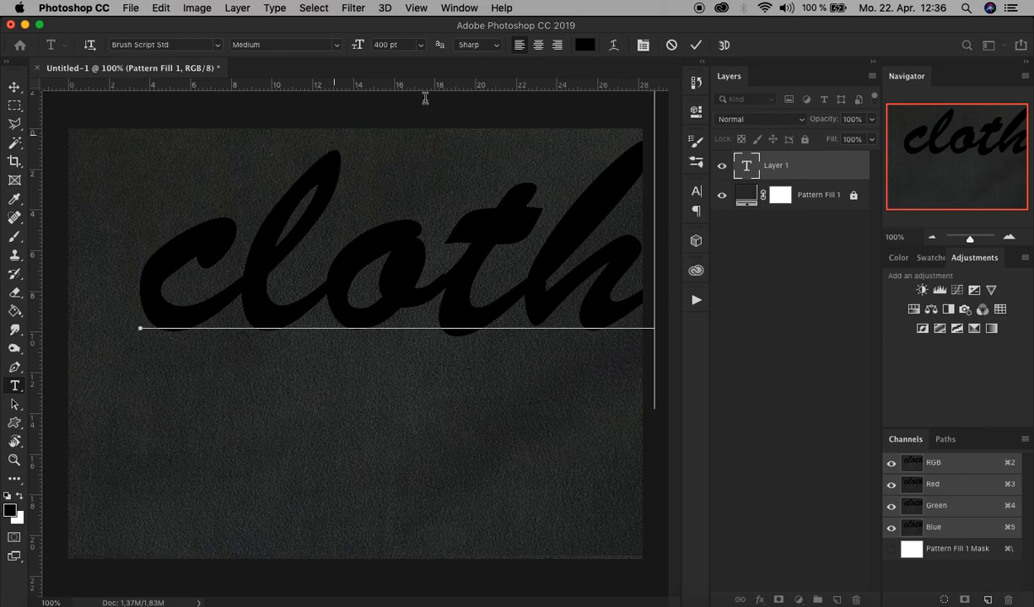
{"action": "left_click", "coordinate": [695, 44]}
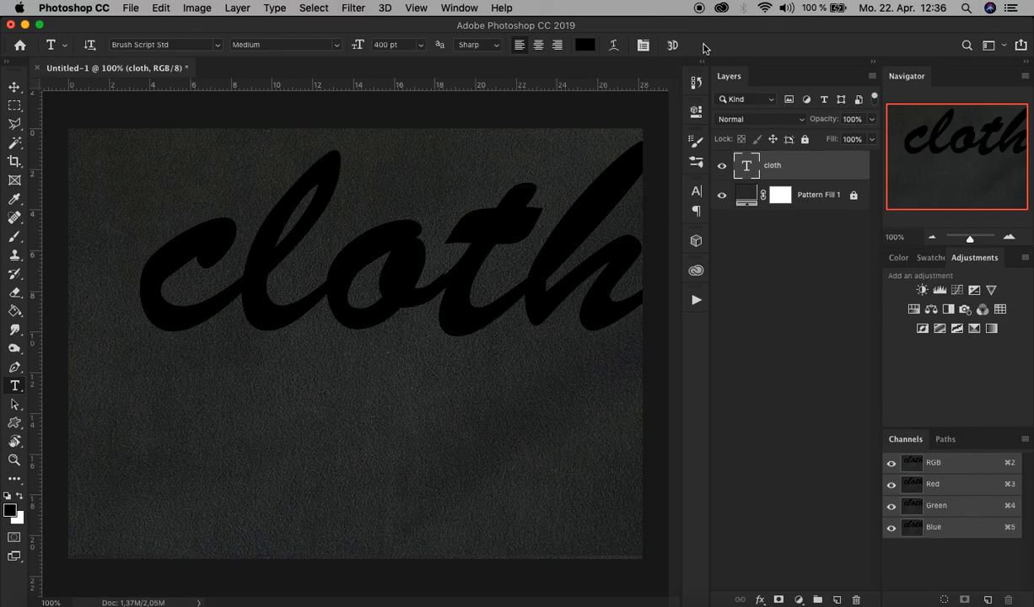
Select the whole canvas and centre the 'cloth' lettering vertically and horizontally
{"action": "key", "text": "cmd+a"}
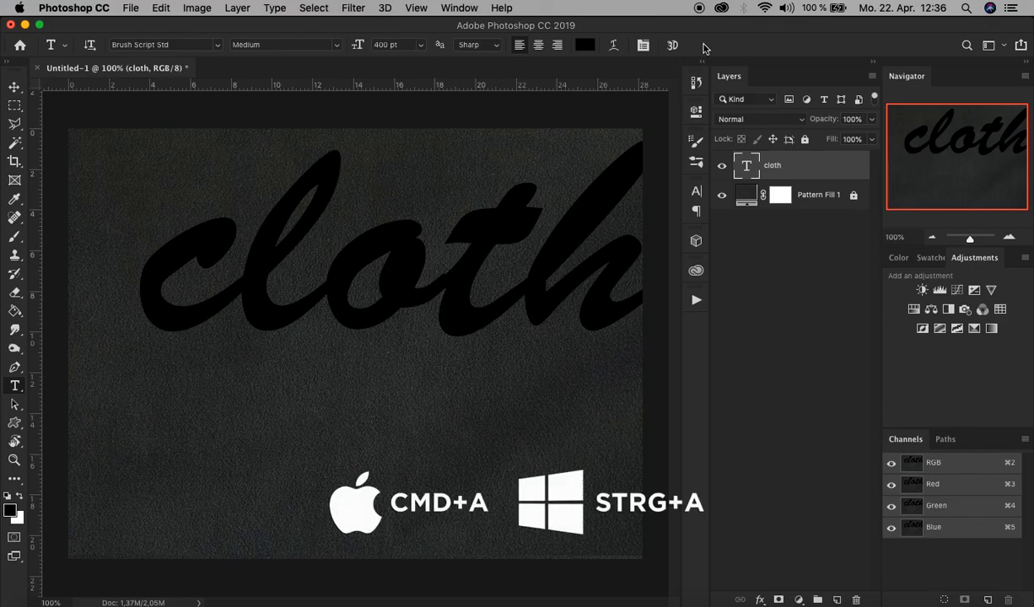
{"action": "left_click", "coordinate": [314, 7]}
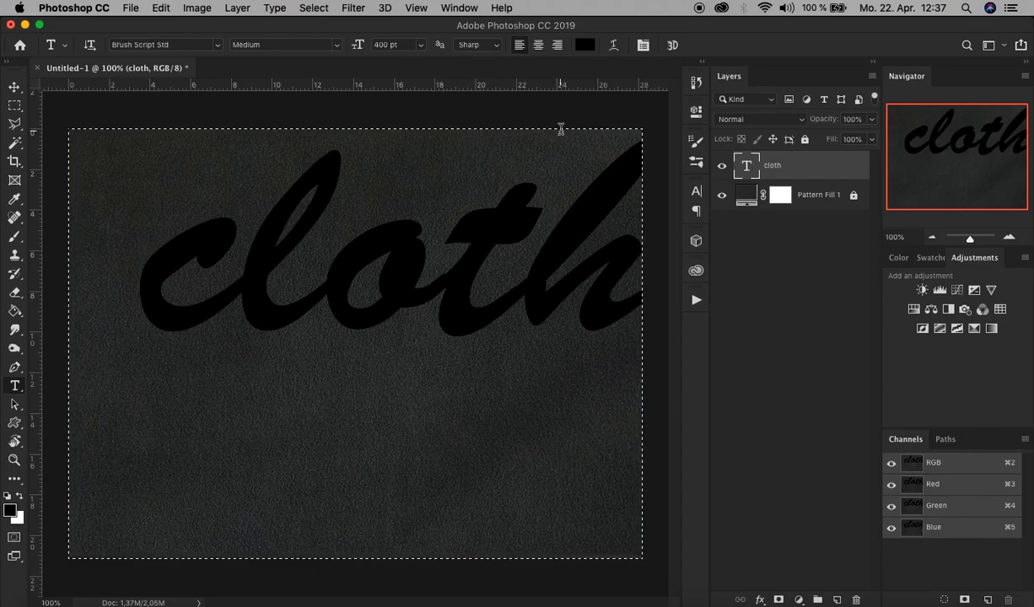
{"action": "left_click", "coordinate": [14, 88]}
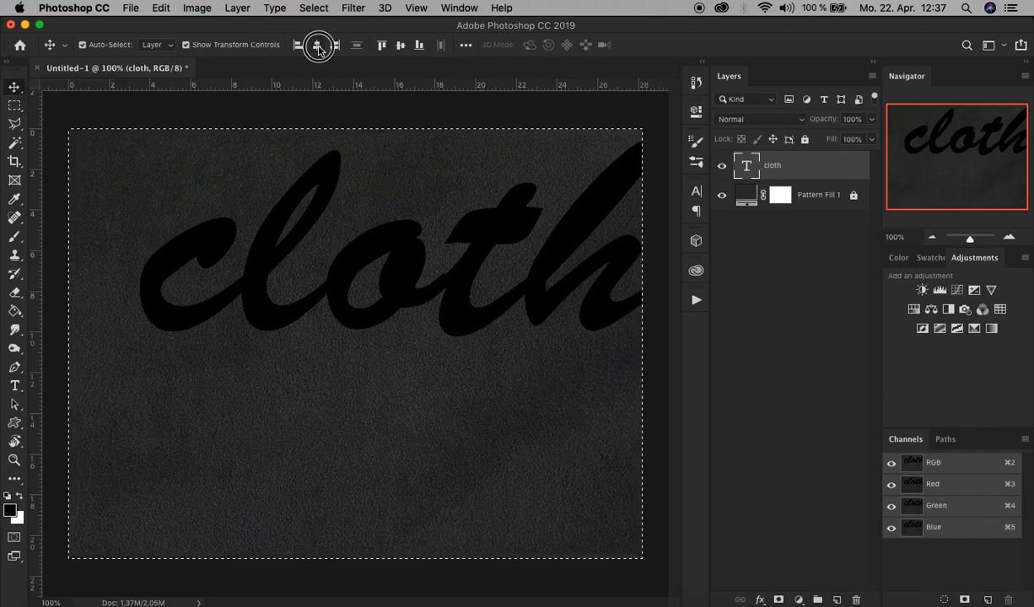
{"action": "left_click", "coordinate": [381, 44]}
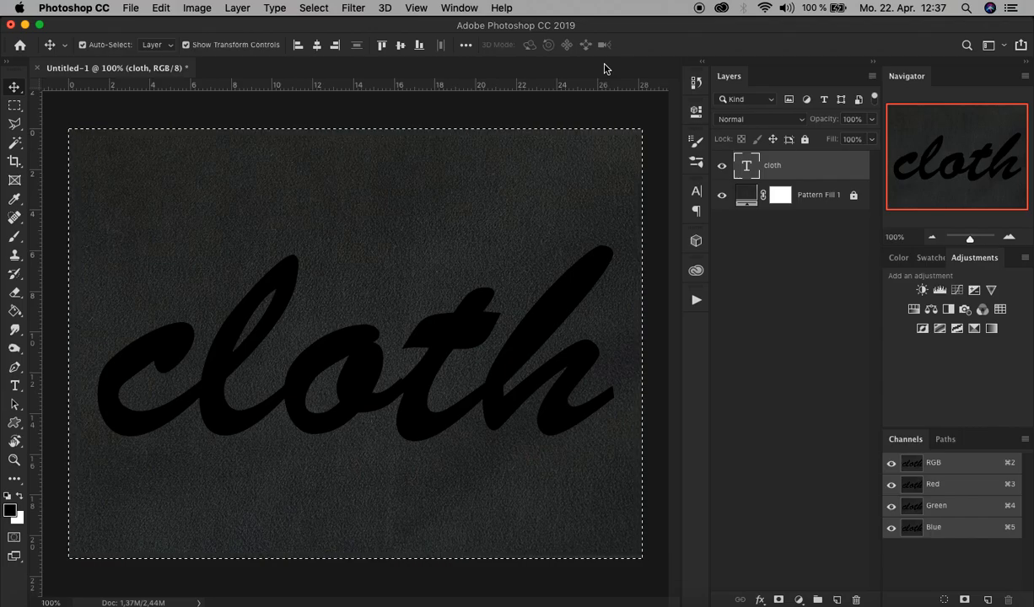
{"action": "left_click", "coordinate": [314, 7]}
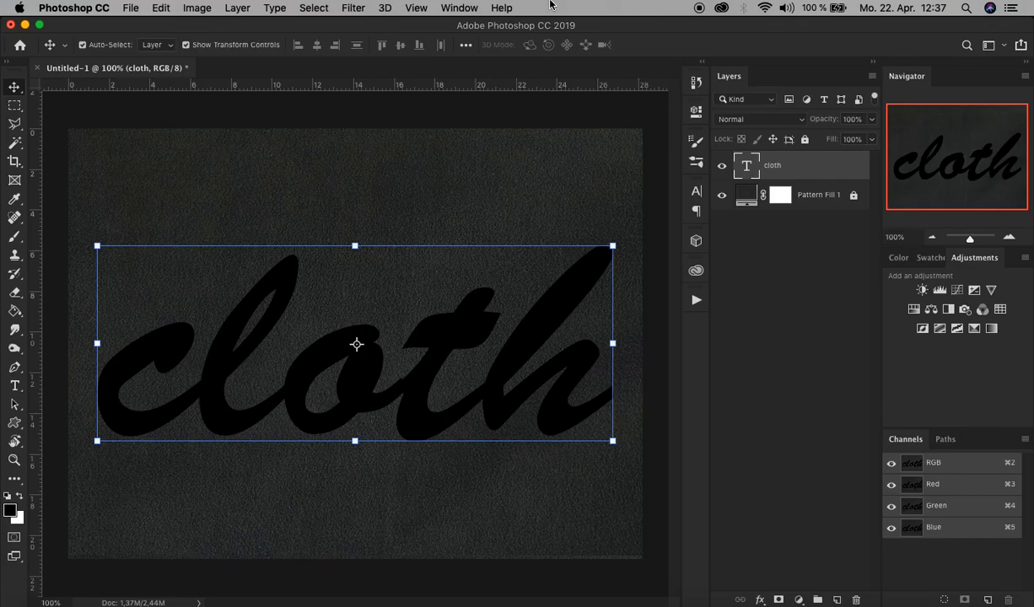
{"action": "mouse_move", "coordinate": [776, 557]}
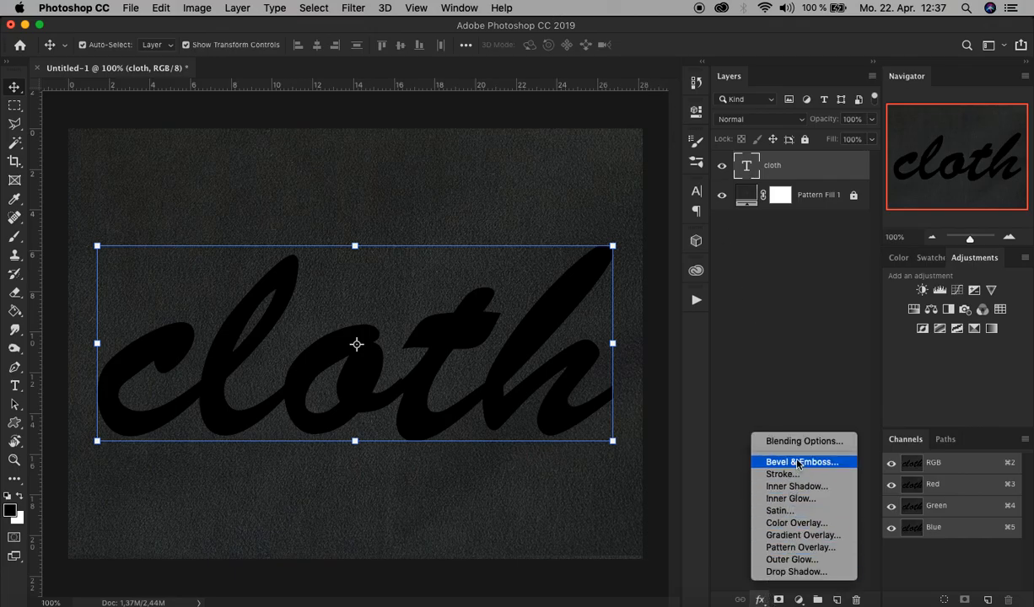
{"action": "mouse_move", "coordinate": [837, 466]}
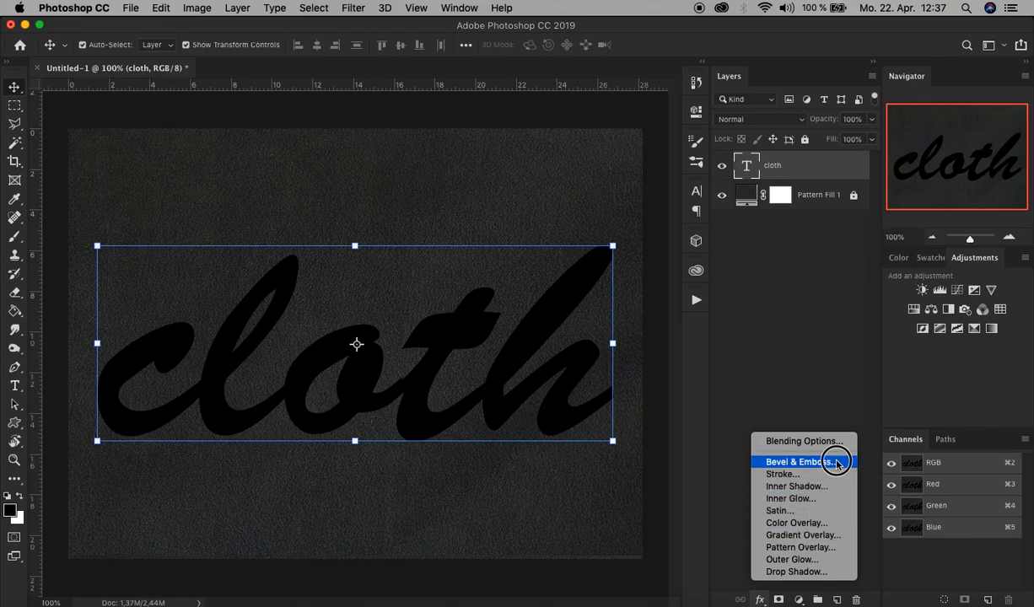
Add Bevel & Emboss to the text as an Outer Bevel with Depth 350
{"action": "left_click", "coordinate": [801, 462]}
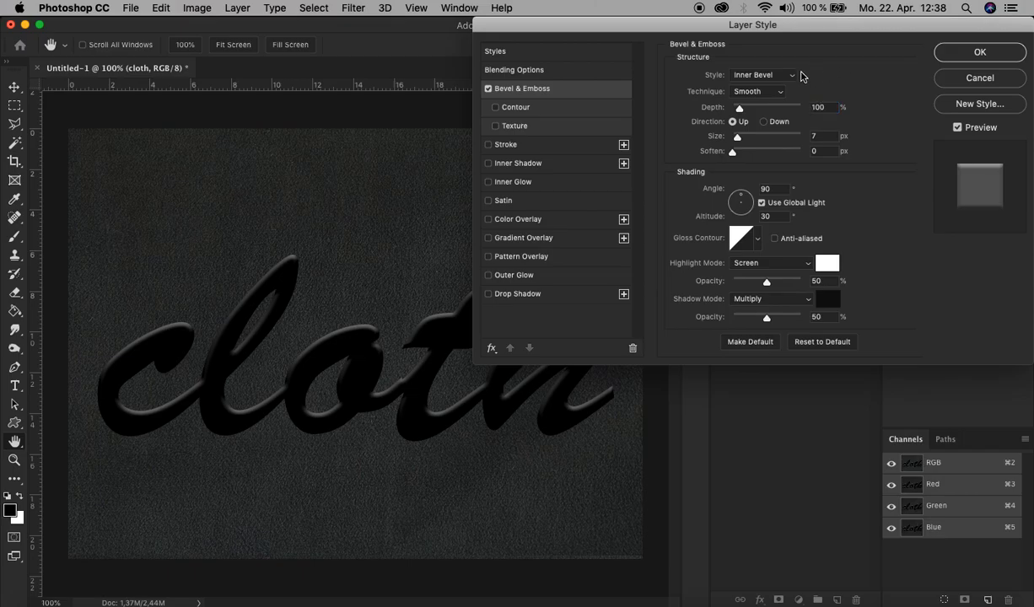
{"action": "left_click", "coordinate": [762, 74]}
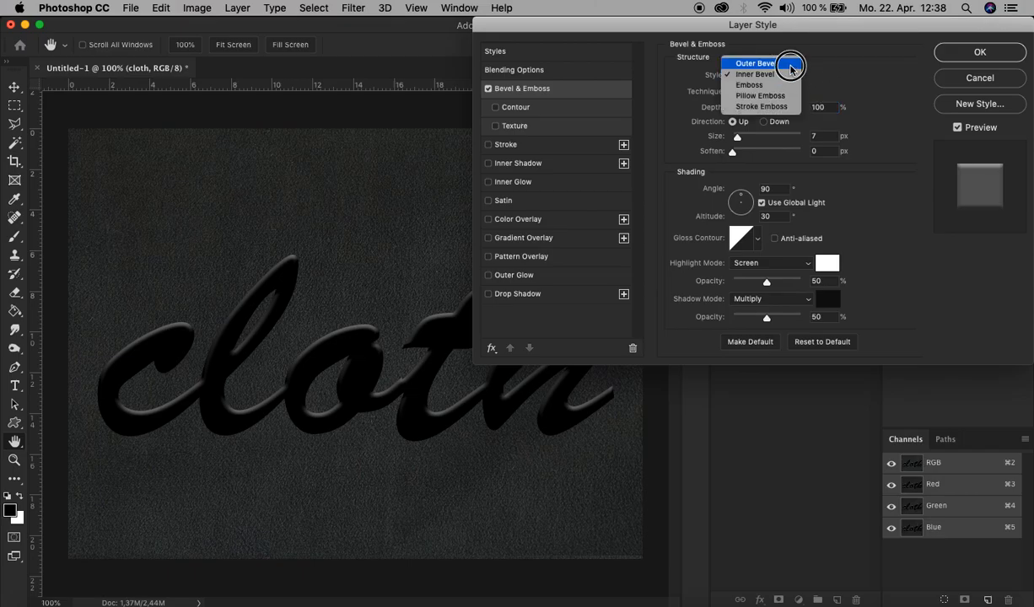
{"action": "left_click", "coordinate": [752, 65]}
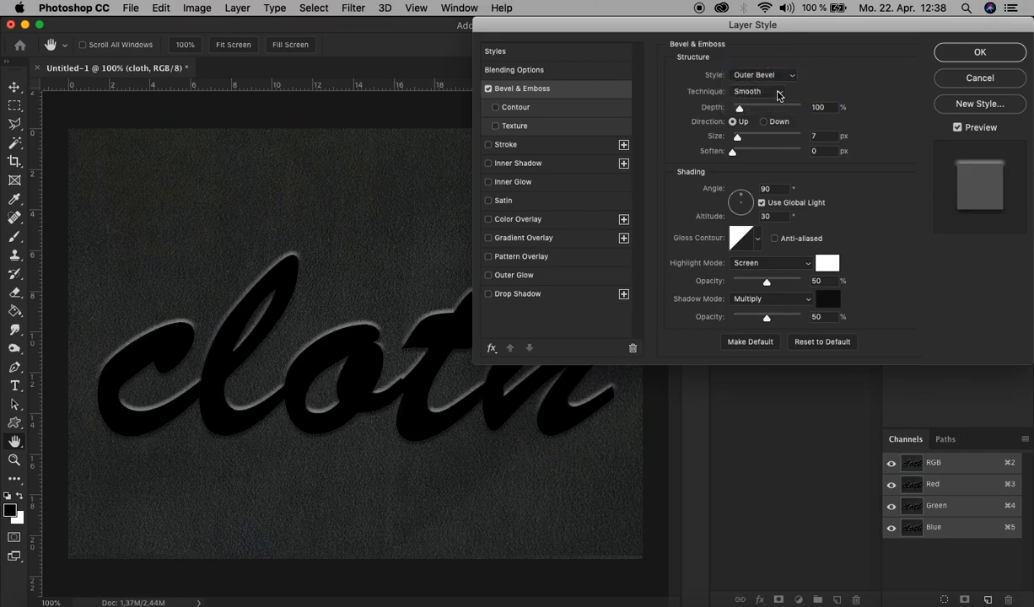
{"action": "left_click", "coordinate": [823, 108]}
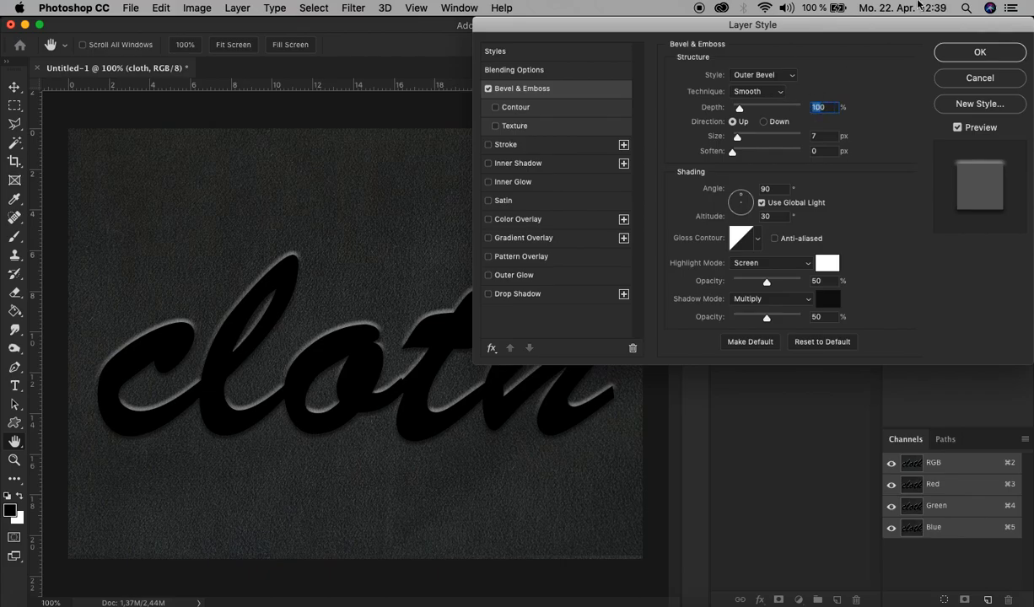
{"action": "type", "text": "350"}
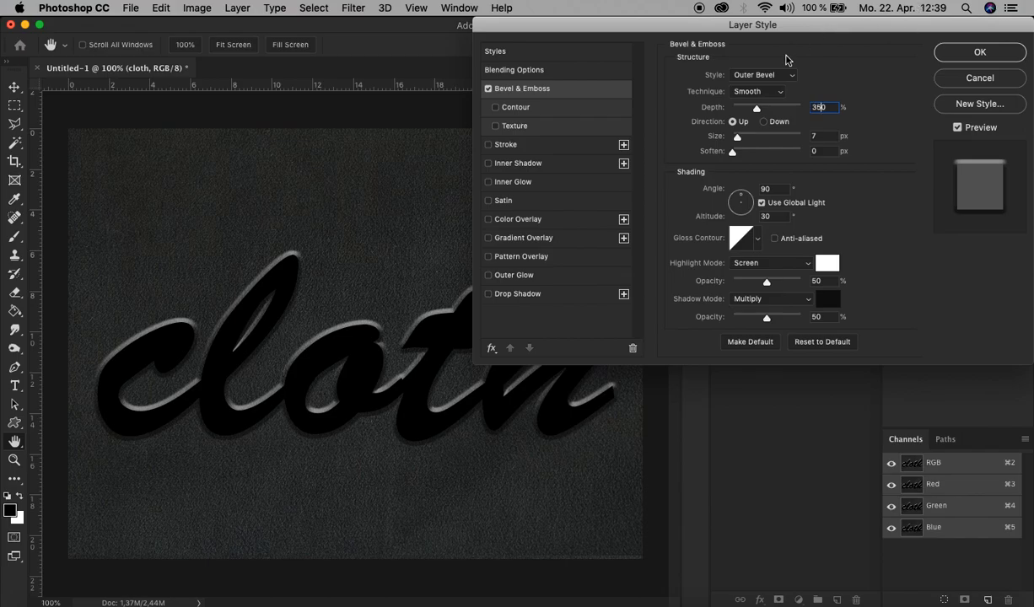
{"action": "left_click", "coordinate": [762, 122]}
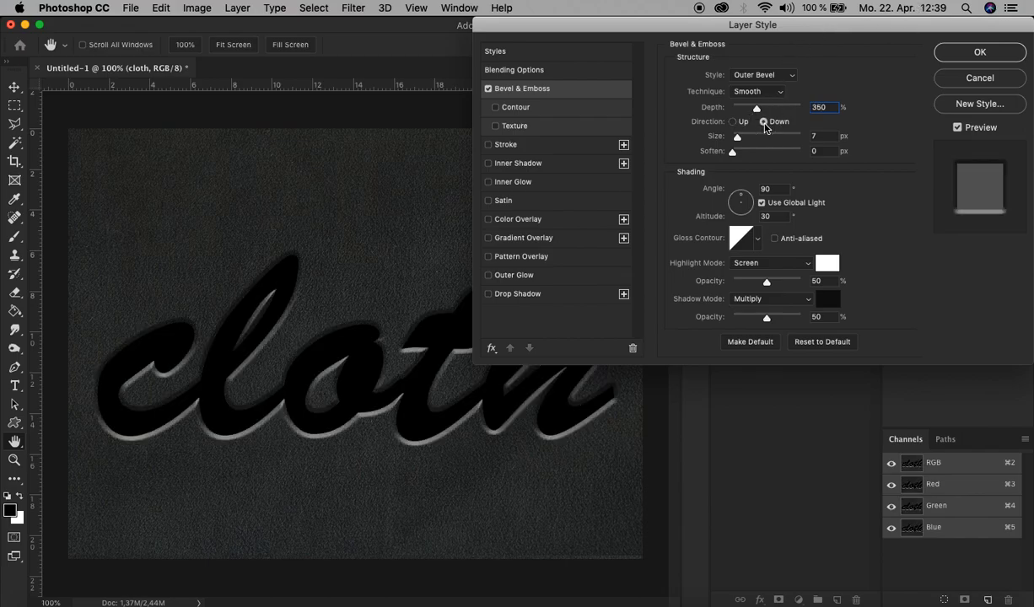
Set the bevel Direction Down, soften its edges, disable Global Light and light it at 45°
{"action": "left_click", "coordinate": [823, 135]}
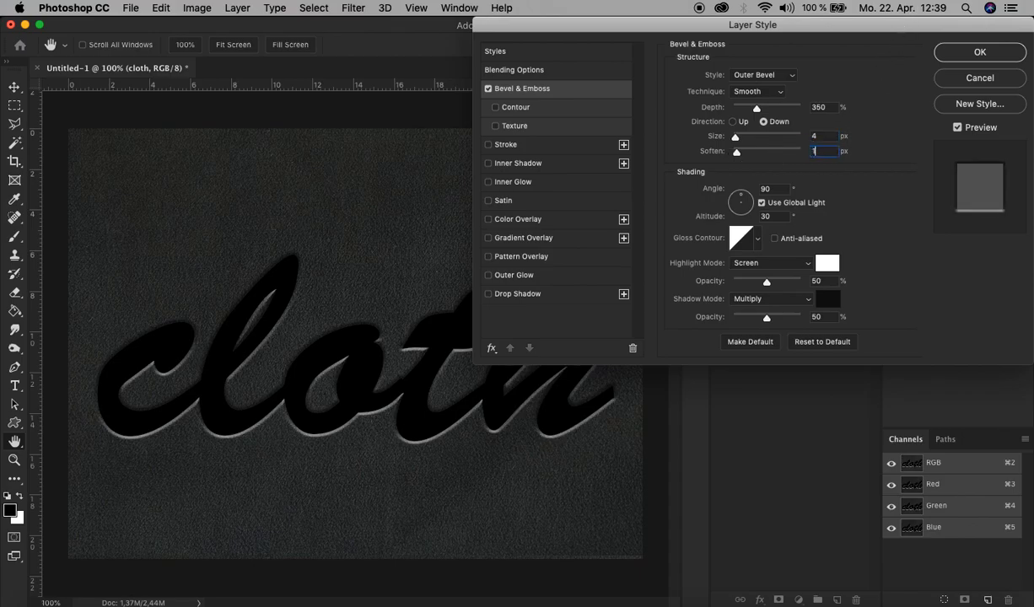
{"action": "left_click_drag", "start_coordinate": [735, 152], "coordinate": [774, 152]}
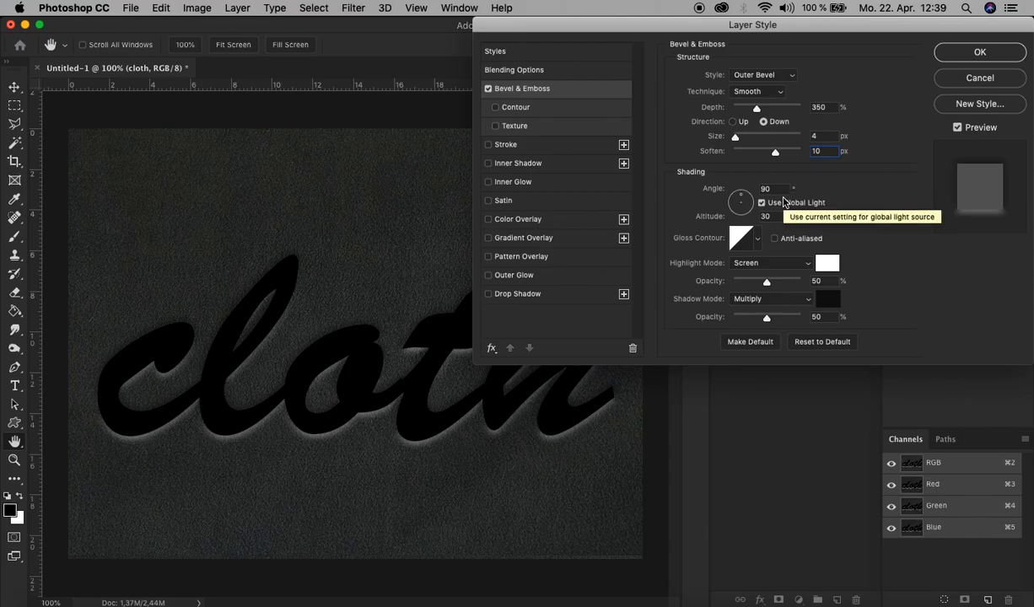
{"action": "mouse_move", "coordinate": [789, 205]}
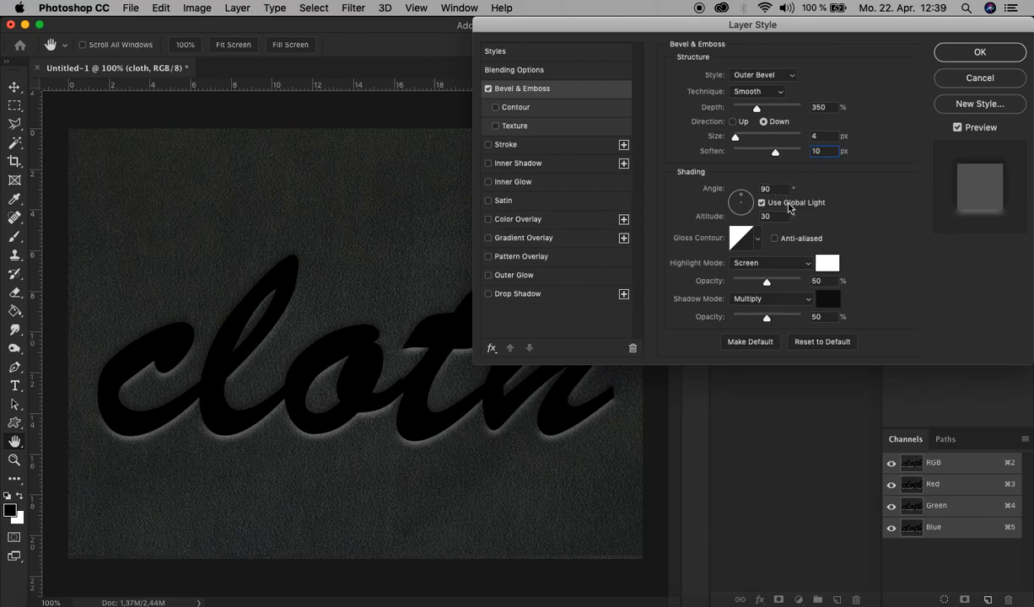
{"action": "left_click", "coordinate": [762, 202]}
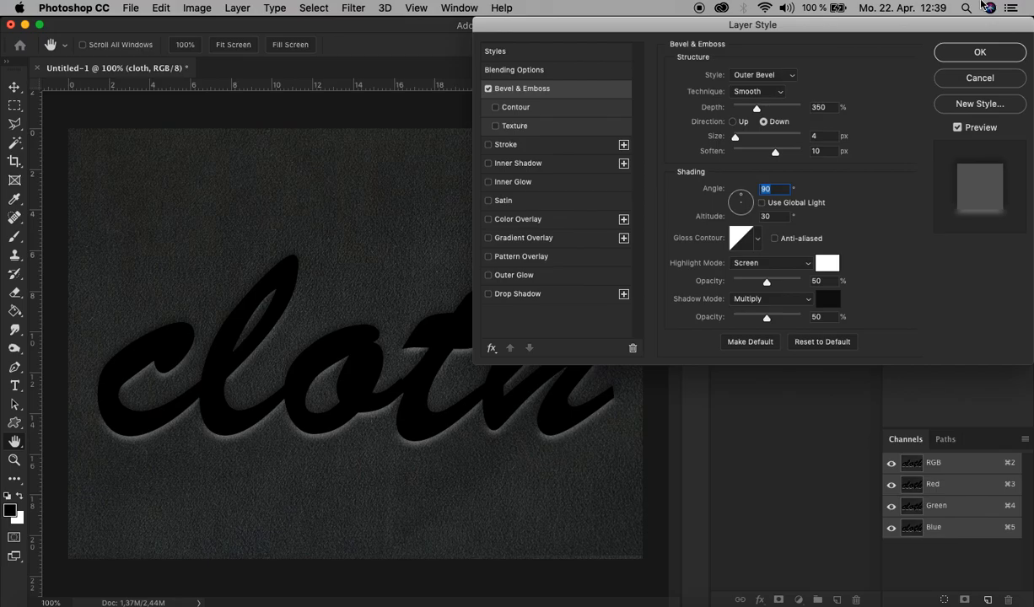
{"action": "type", "text": "45"}
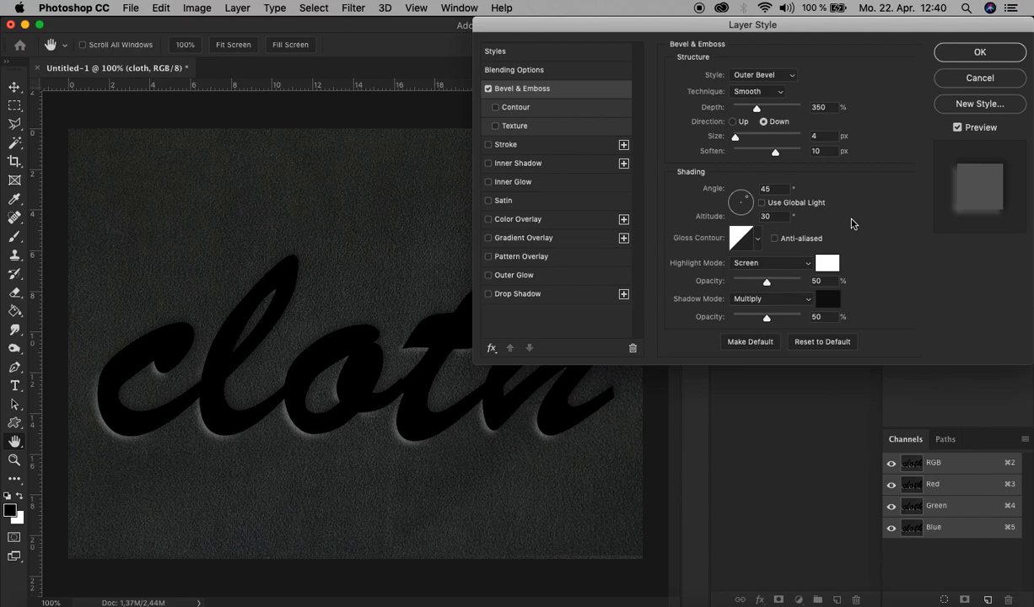
{"action": "mouse_move", "coordinate": [496, 113]}
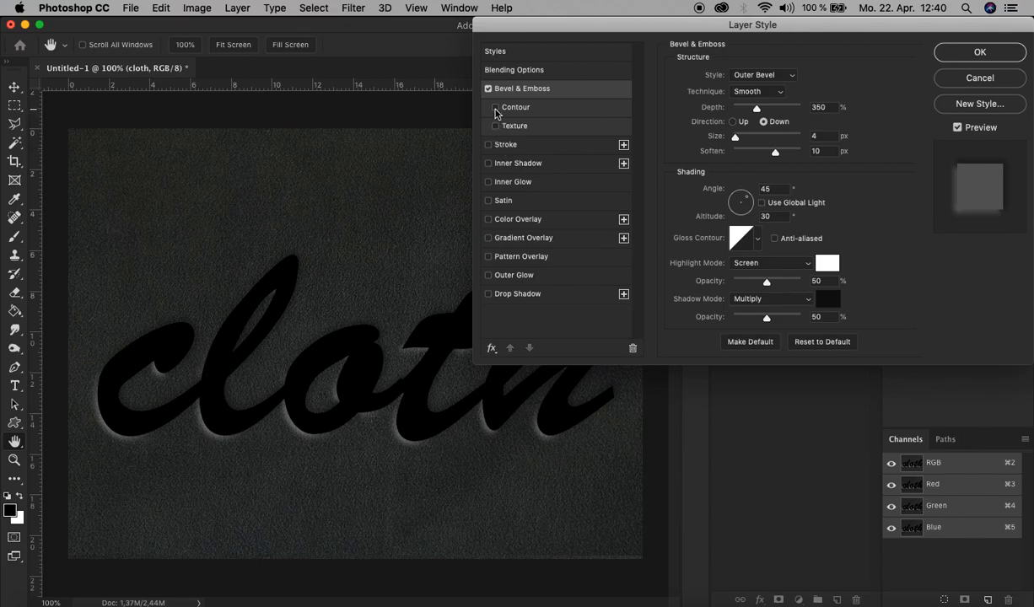
Enable an anti-aliased Contour and a Texture at Scale 40 on the bevel
{"action": "left_click", "coordinate": [496, 108]}
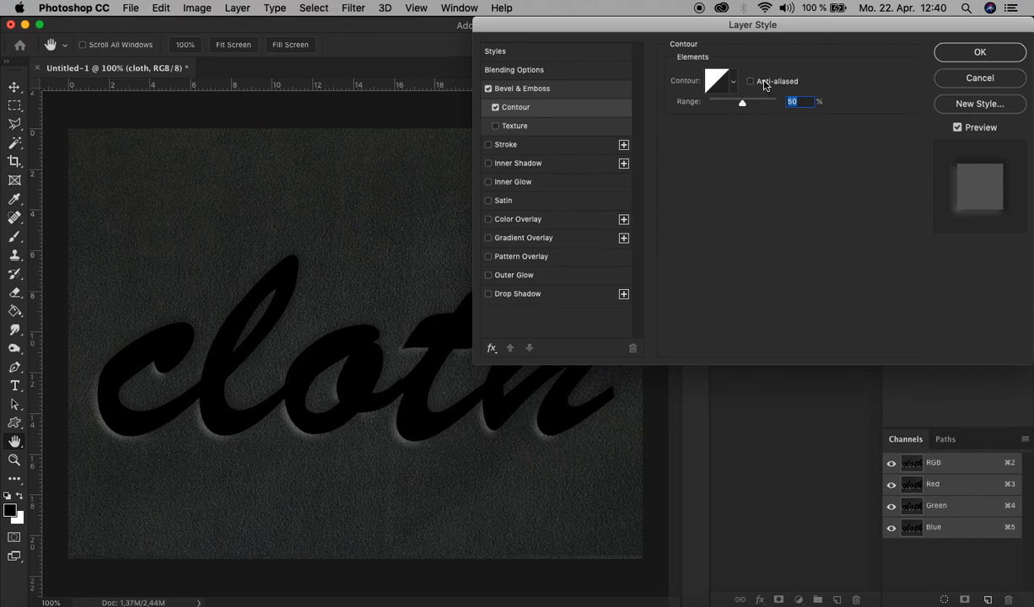
{"action": "mouse_move", "coordinate": [748, 81]}
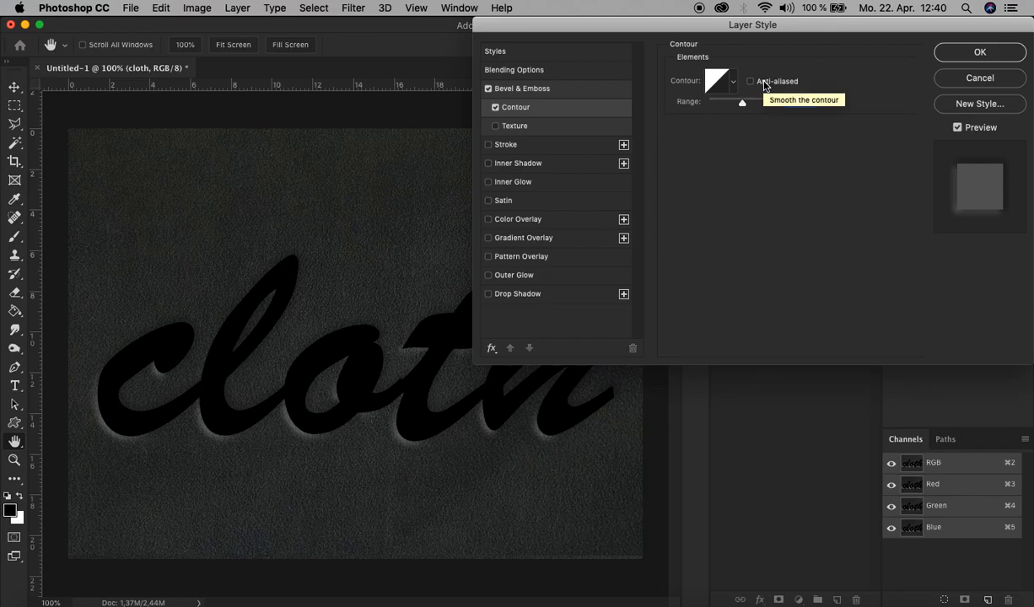
{"action": "left_click", "coordinate": [748, 81]}
{"action": "type", "text": "25"}
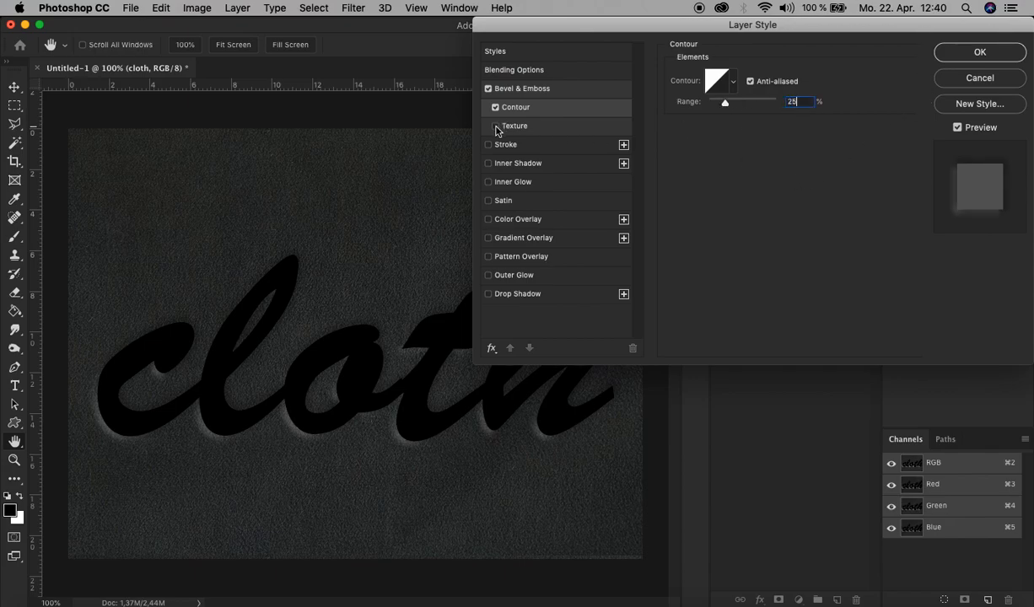
{"action": "left_click", "coordinate": [496, 125]}
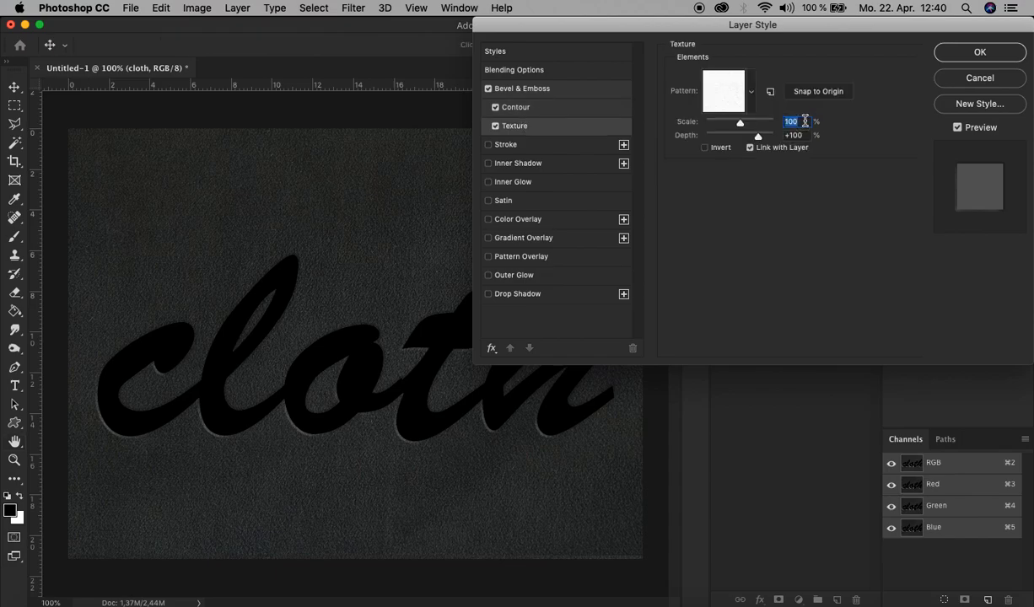
{"action": "type", "text": "40"}
{"action": "left_click", "coordinate": [796, 135]}
{"action": "type", "text": "-5"}
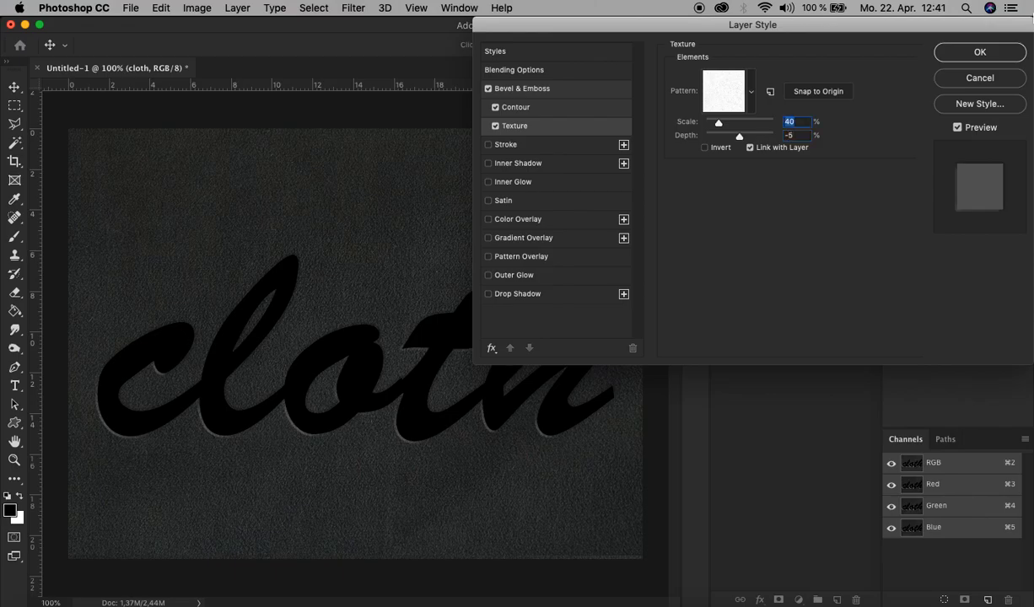
{"action": "mouse_move", "coordinate": [830, 64]}
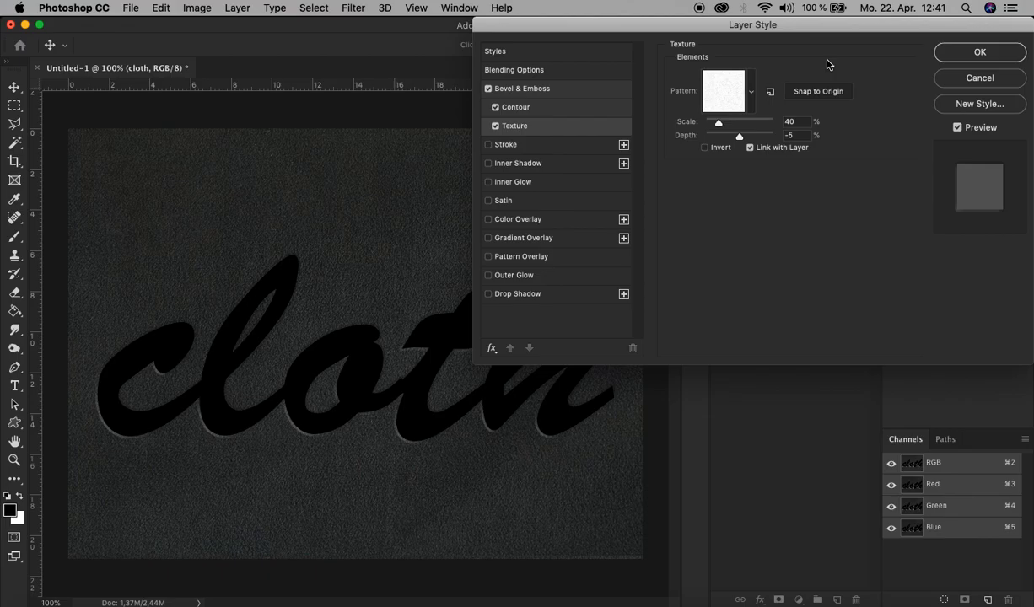
{"action": "mouse_move", "coordinate": [567, 240]}
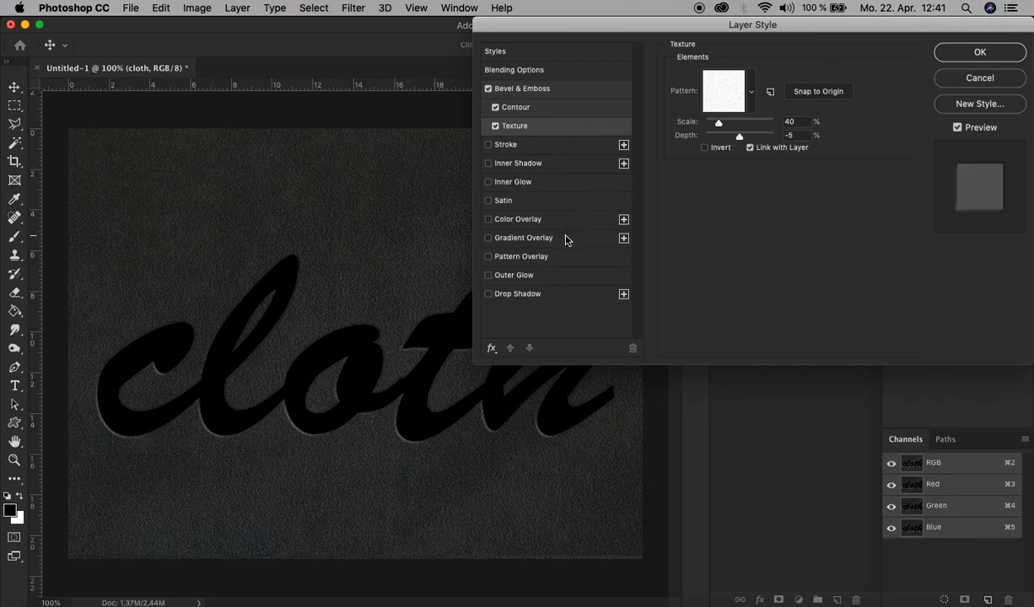
{"action": "left_click", "coordinate": [487, 238]}
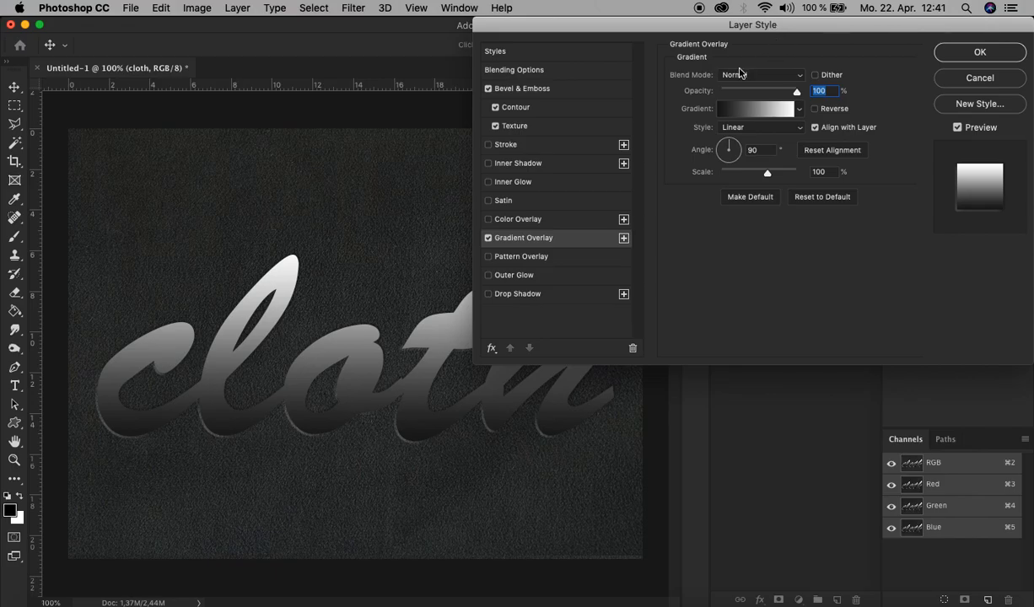
Set the Gradient Overlay to Linear Dodge (Add), dithered, reversed and Reflected style
{"action": "left_click", "coordinate": [760, 74]}
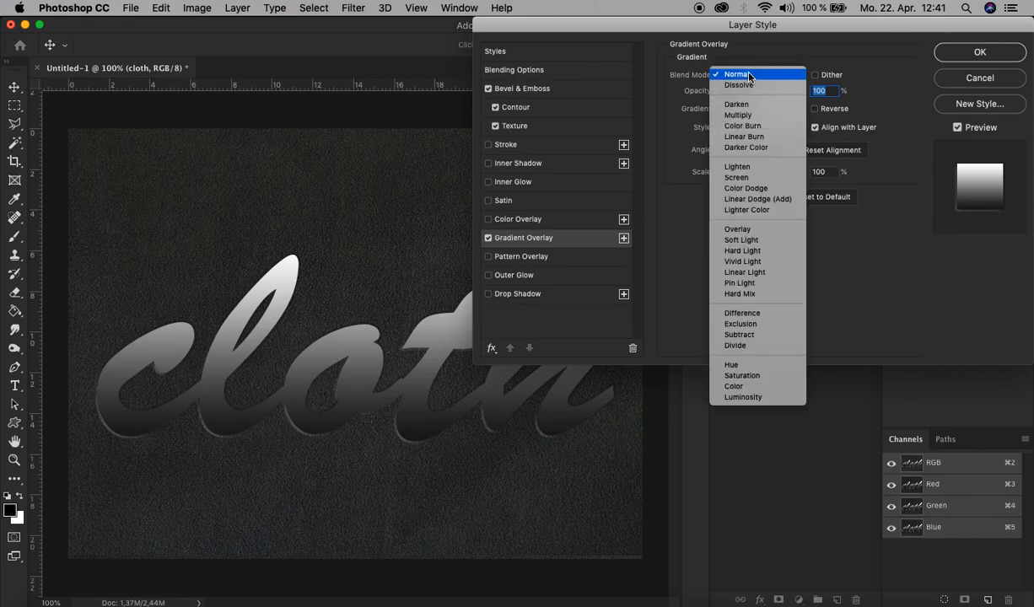
{"action": "mouse_move", "coordinate": [758, 199]}
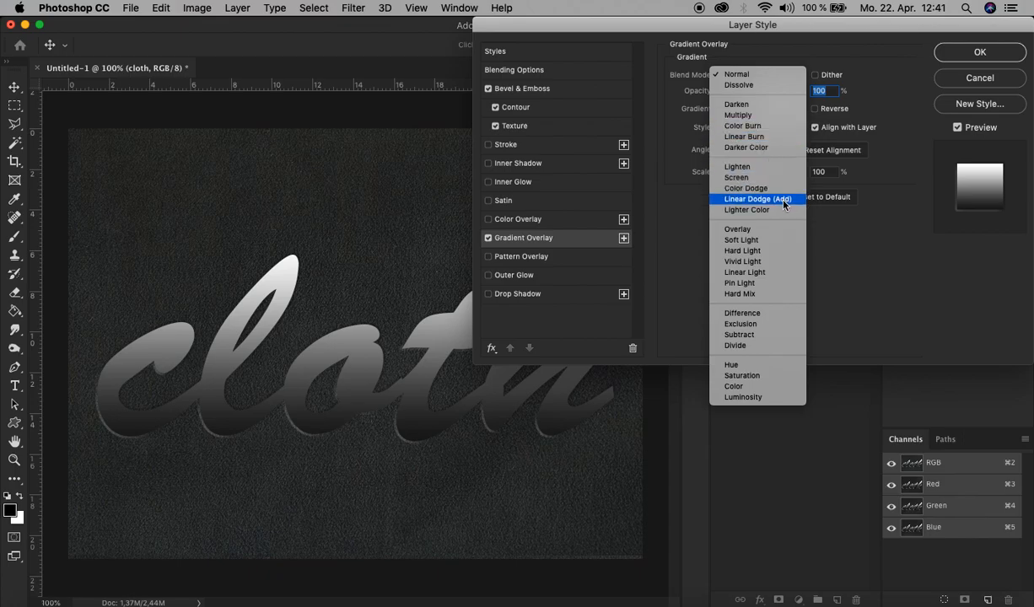
{"action": "left_click", "coordinate": [757, 199]}
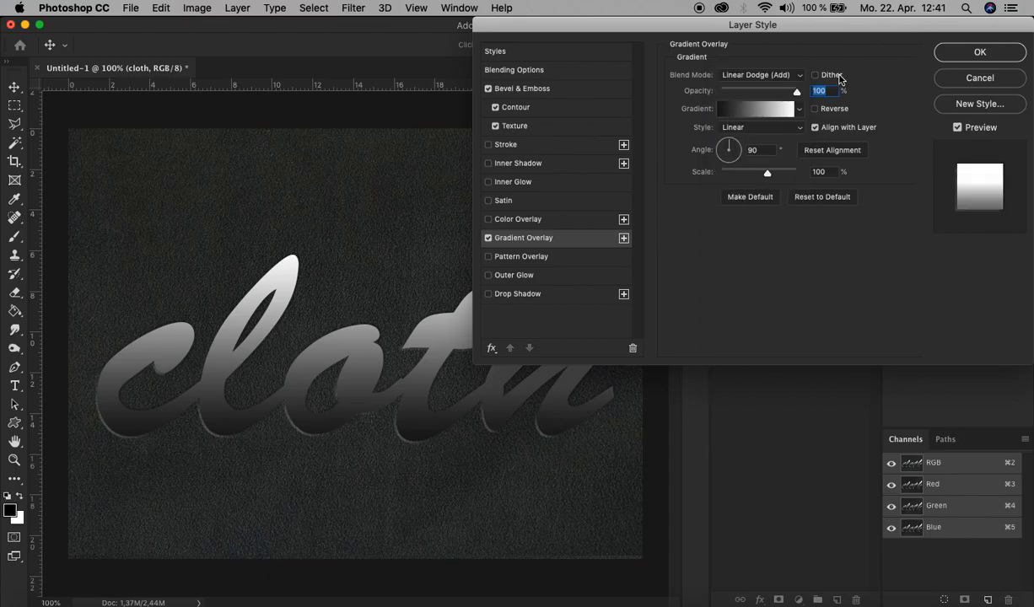
{"action": "left_click", "coordinate": [815, 74]}
{"action": "type", "text": "30"}
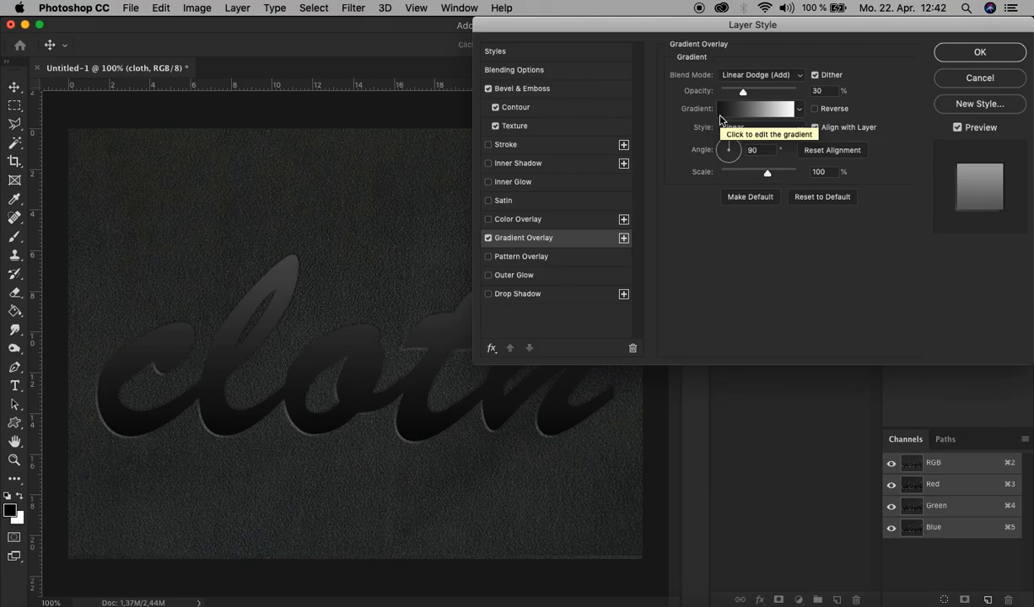
{"action": "left_click", "coordinate": [814, 107]}
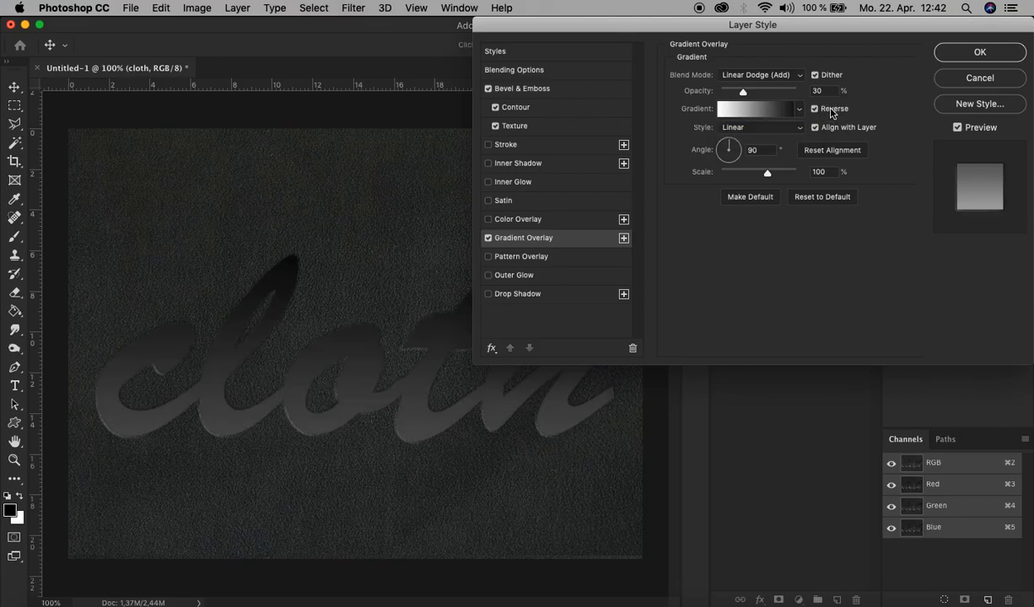
{"action": "left_click", "coordinate": [762, 127]}
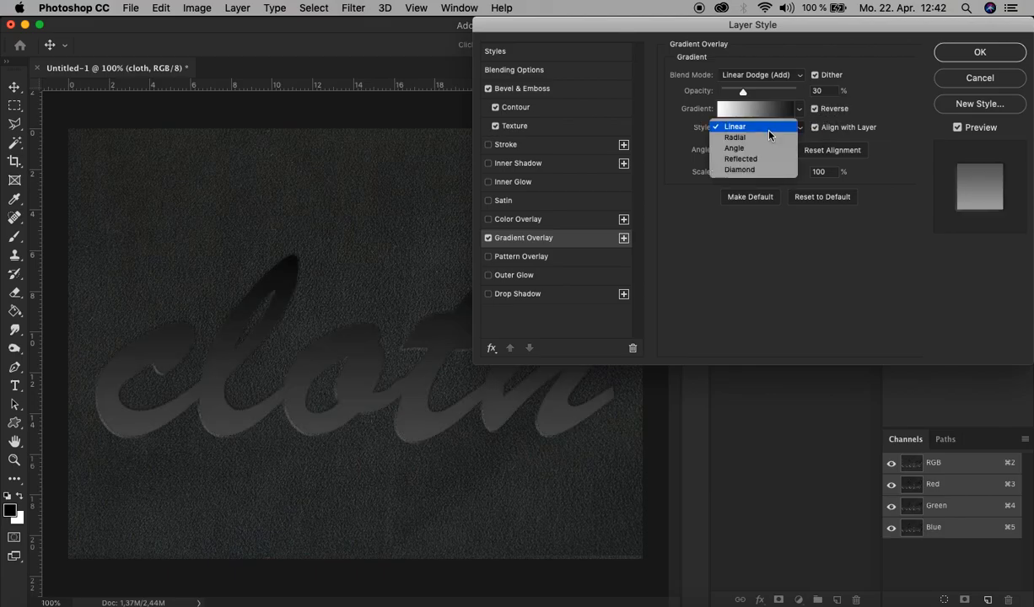
{"action": "left_click", "coordinate": [741, 159]}
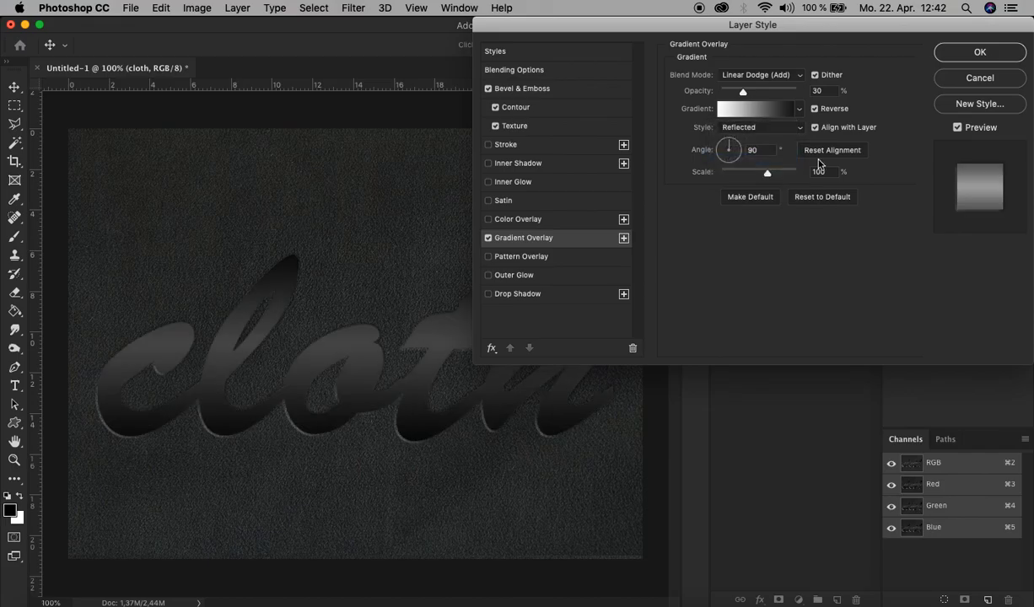
{"action": "mouse_move", "coordinate": [792, 223]}
{"action": "type", "text": "70"}
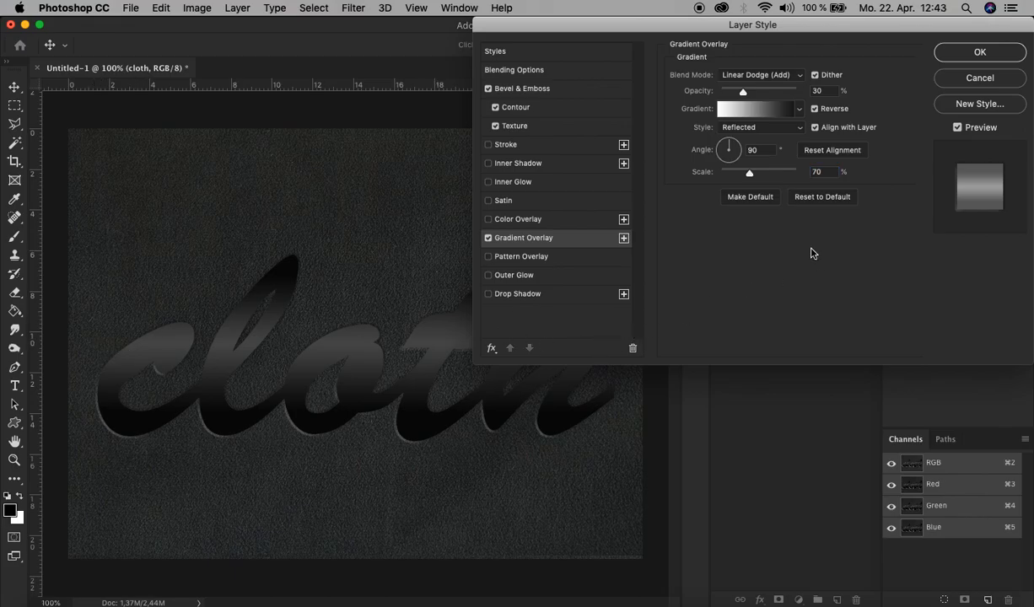
{"action": "mouse_move", "coordinate": [559, 268]}
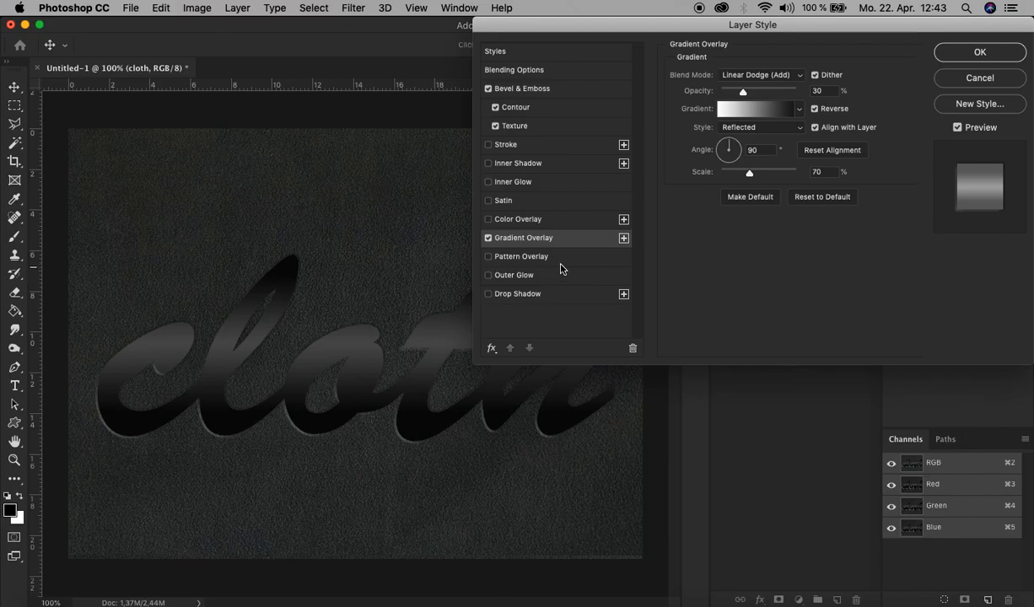
Enable Pattern Overlay and fill the lettering with the gold texture pattern
{"action": "left_click", "coordinate": [489, 256]}
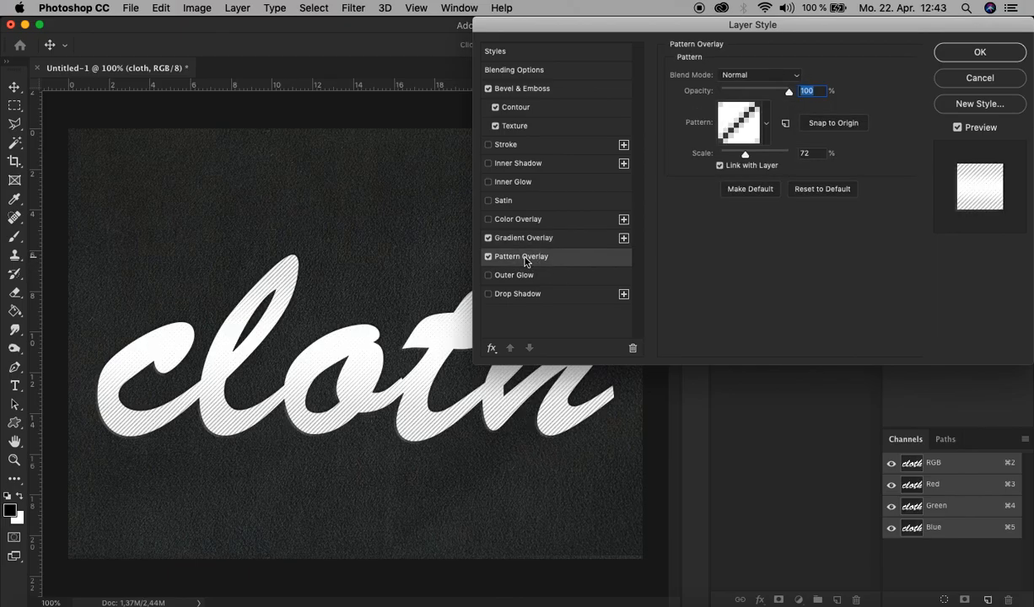
{"action": "left_click", "coordinate": [765, 123]}
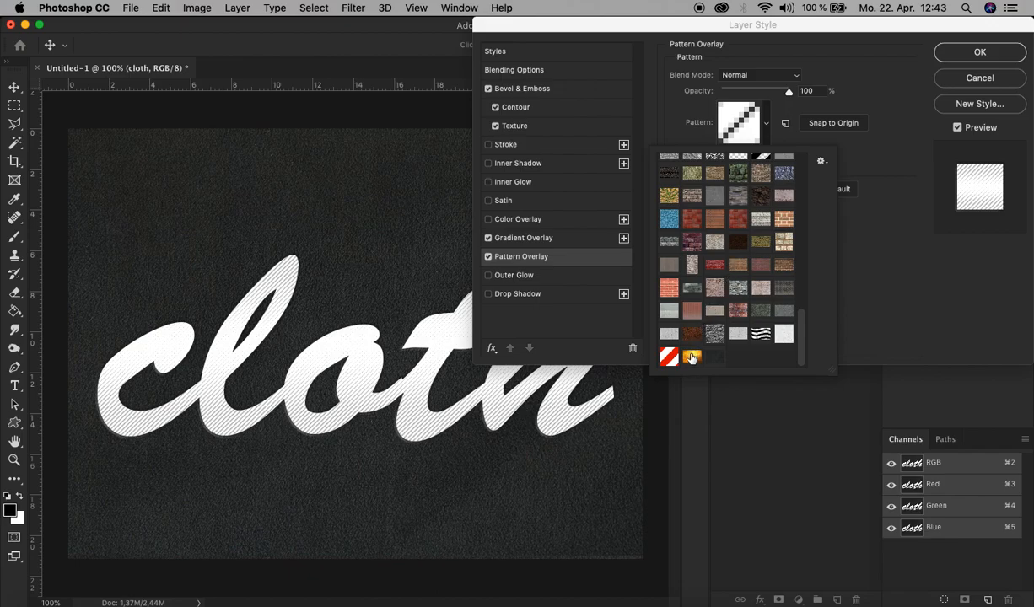
{"action": "left_click", "coordinate": [692, 356]}
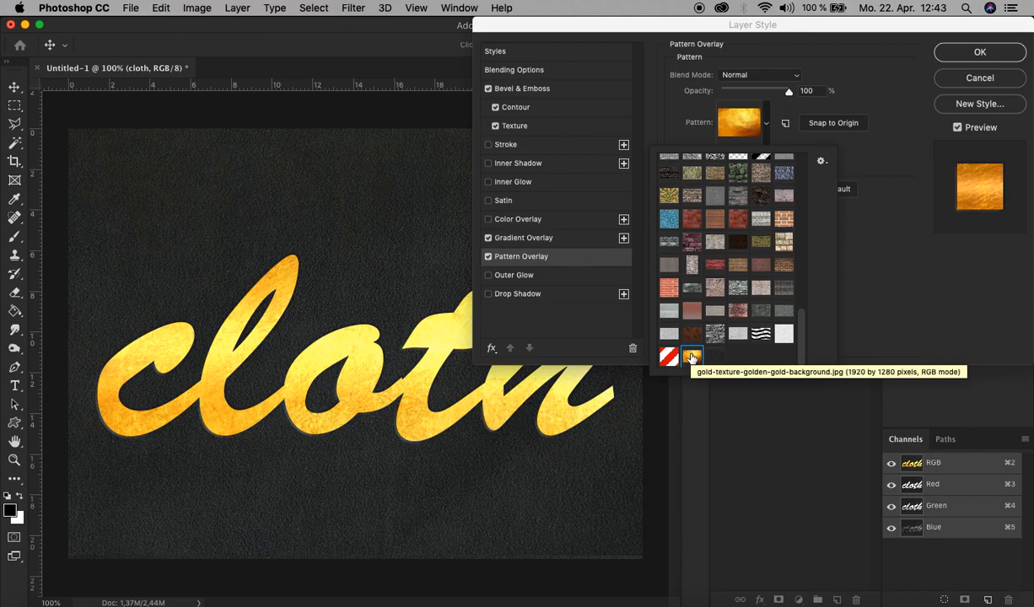
{"action": "left_click", "coordinate": [692, 354]}
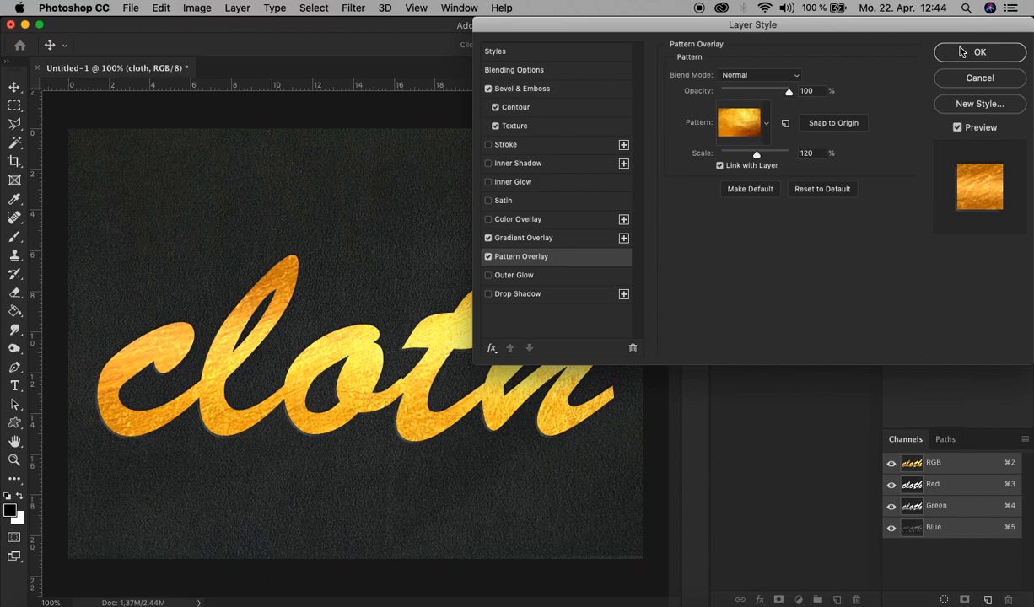
{"action": "mouse_move", "coordinate": [555, 191]}
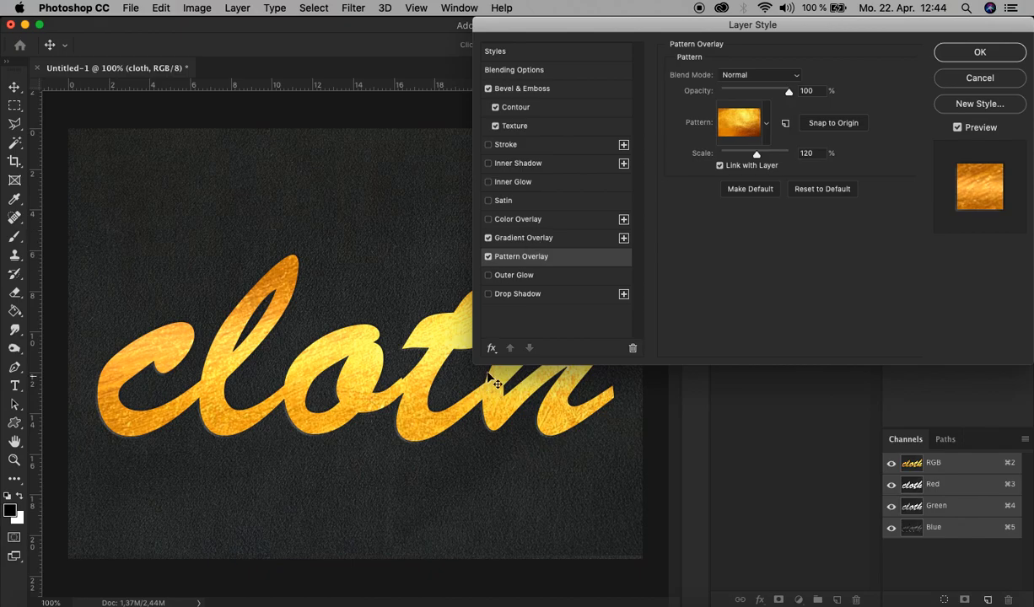
Delete the hidden, unused effects from the layer style list
{"action": "left_click", "coordinate": [491, 348]}
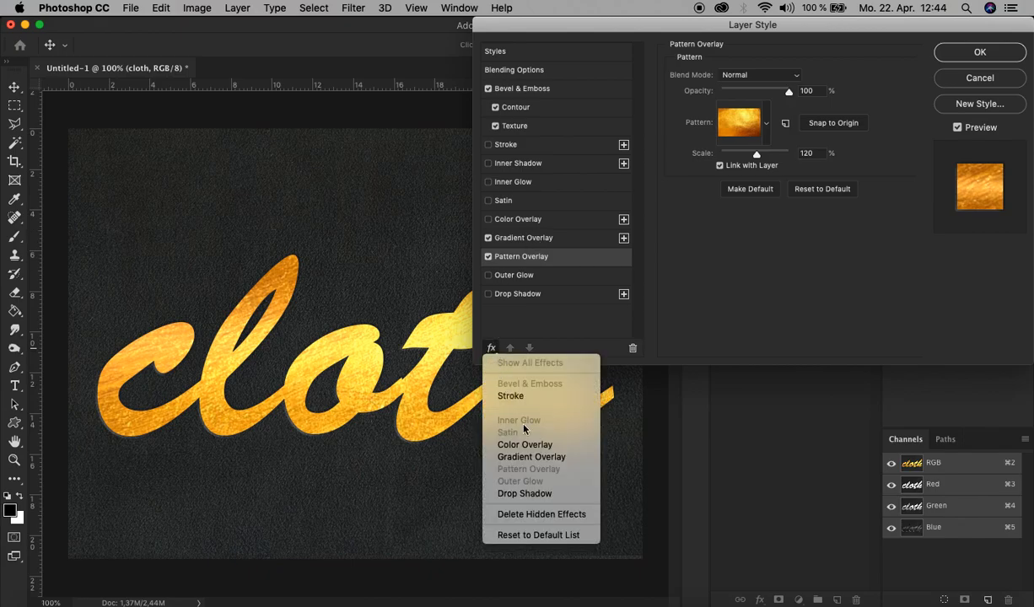
{"action": "mouse_move", "coordinate": [543, 515]}
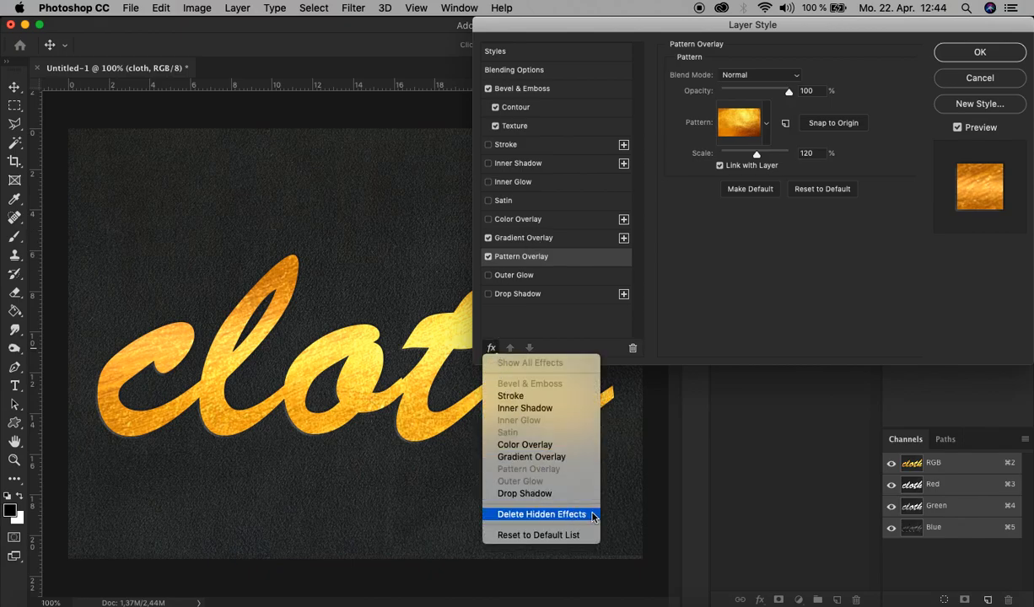
{"action": "left_click", "coordinate": [541, 513]}
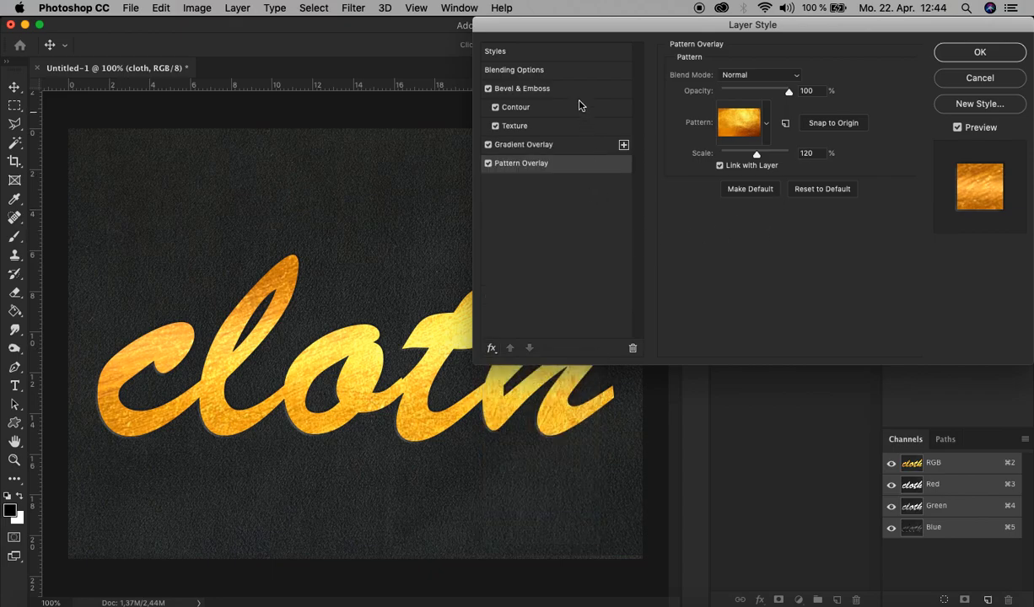
{"action": "mouse_move", "coordinate": [840, 147]}
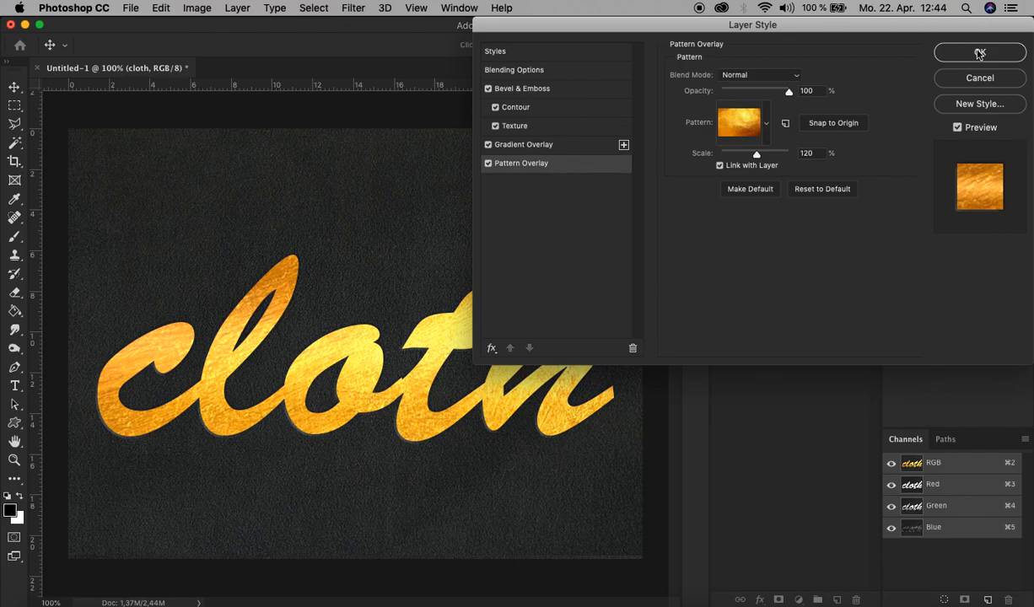
Confirm the layer style, leaving gold embossed 'cloth' on the dark background
{"action": "left_click", "coordinate": [978, 52]}
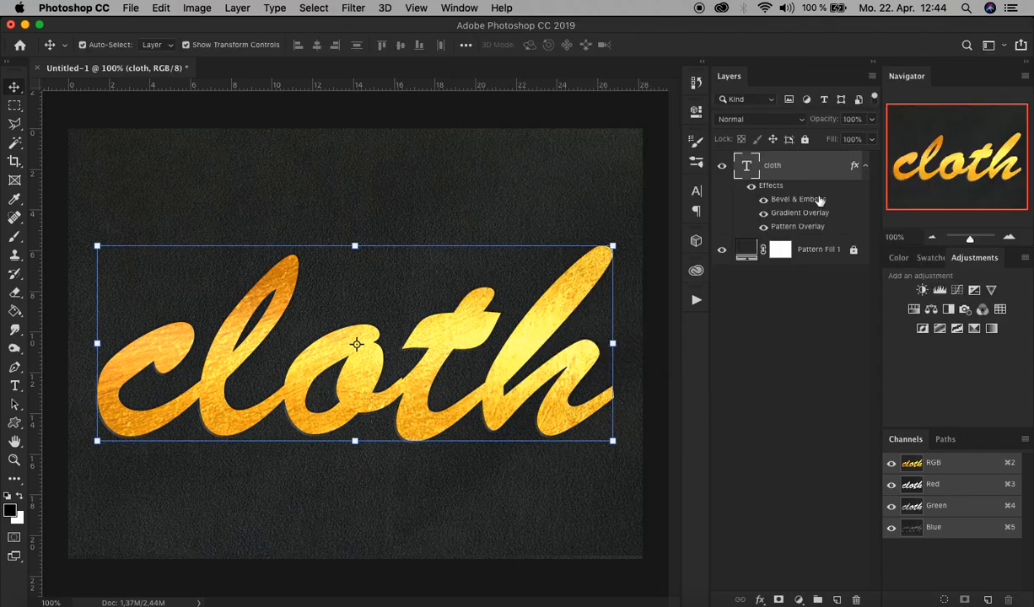
{"action": "mouse_move", "coordinate": [818, 226]}
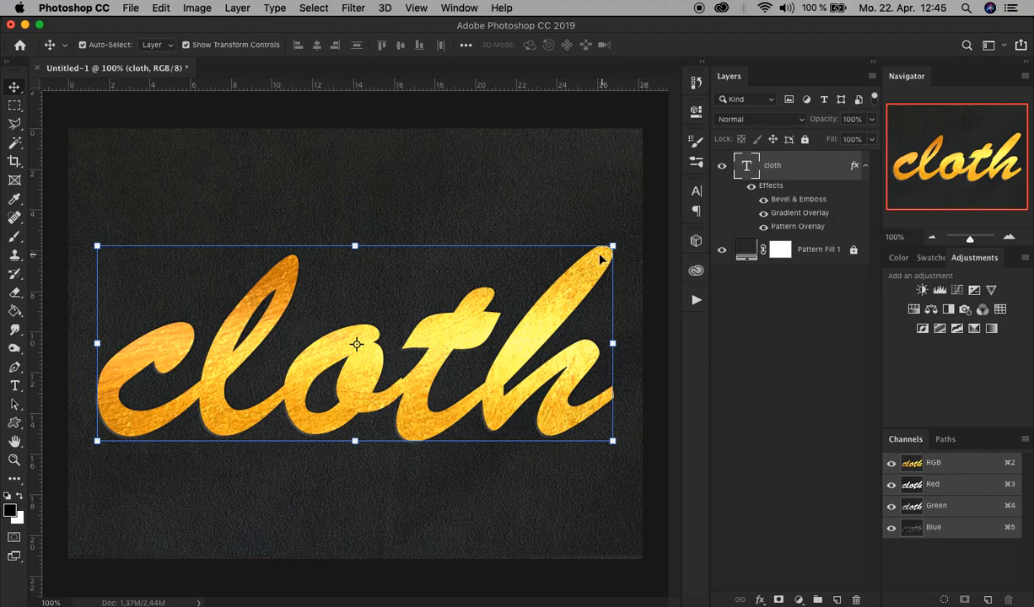
{"action": "mouse_move", "coordinate": [438, 413]}
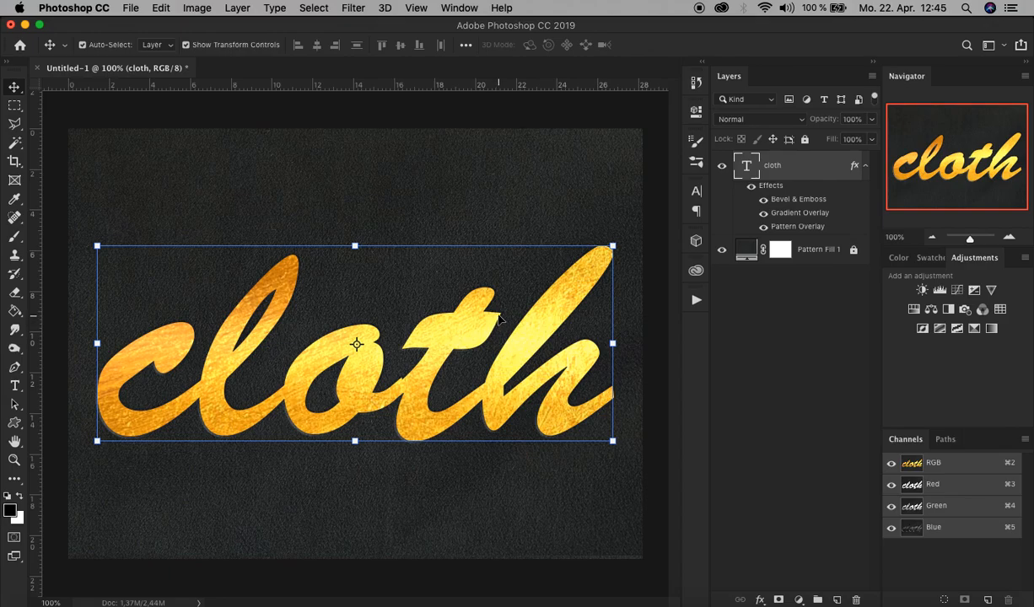
{"action": "mouse_move", "coordinate": [462, 310]}
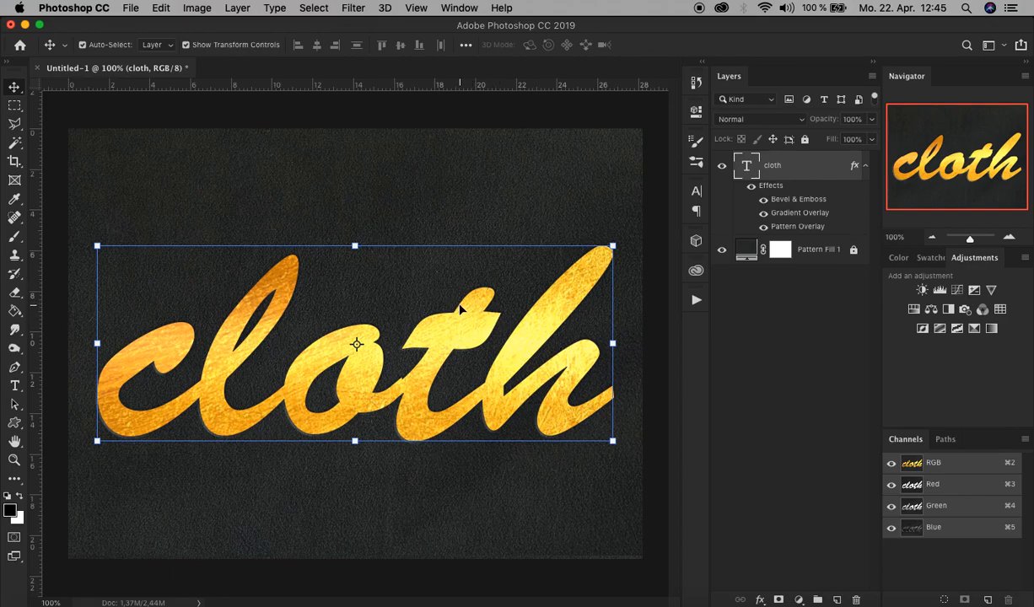
{"action": "mouse_move", "coordinate": [405, 344]}
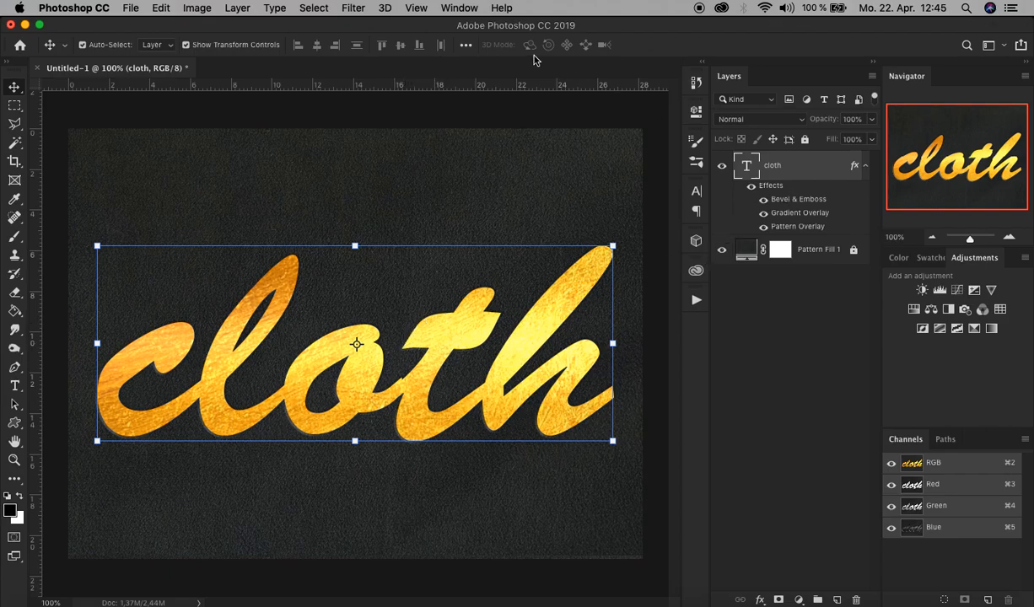
Choose Filter > Distort > Ripple and convert the 'cloth' text layer to a smart object
{"action": "left_click", "coordinate": [352, 7]}
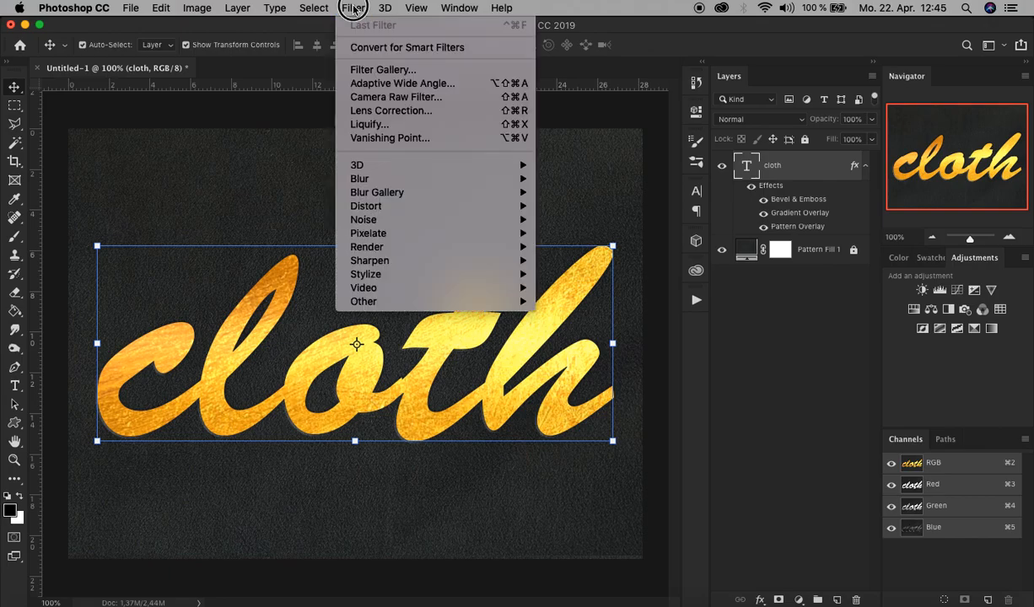
{"action": "mouse_move", "coordinate": [390, 139]}
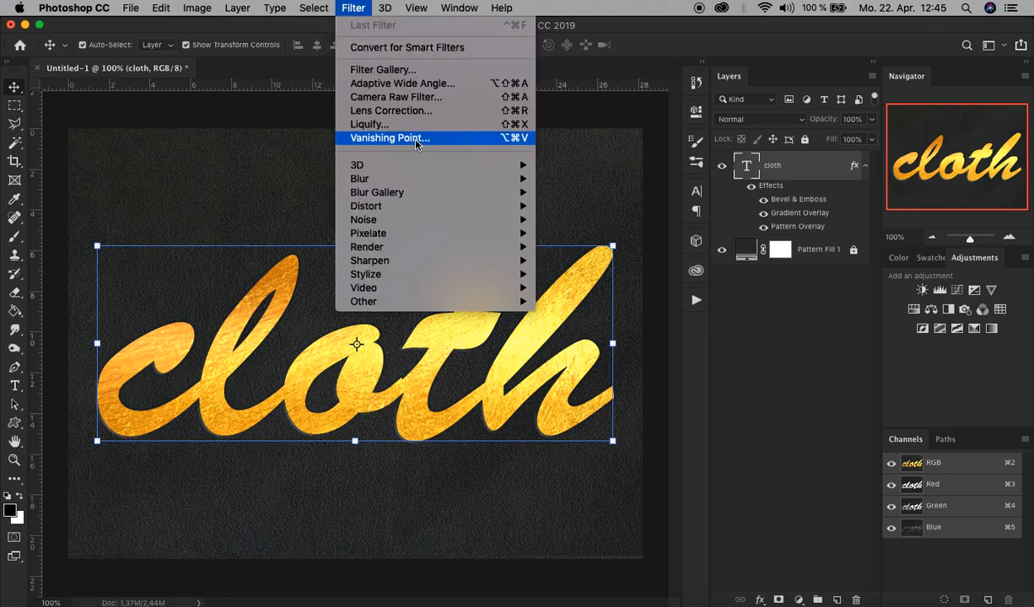
{"action": "mouse_move", "coordinate": [366, 206]}
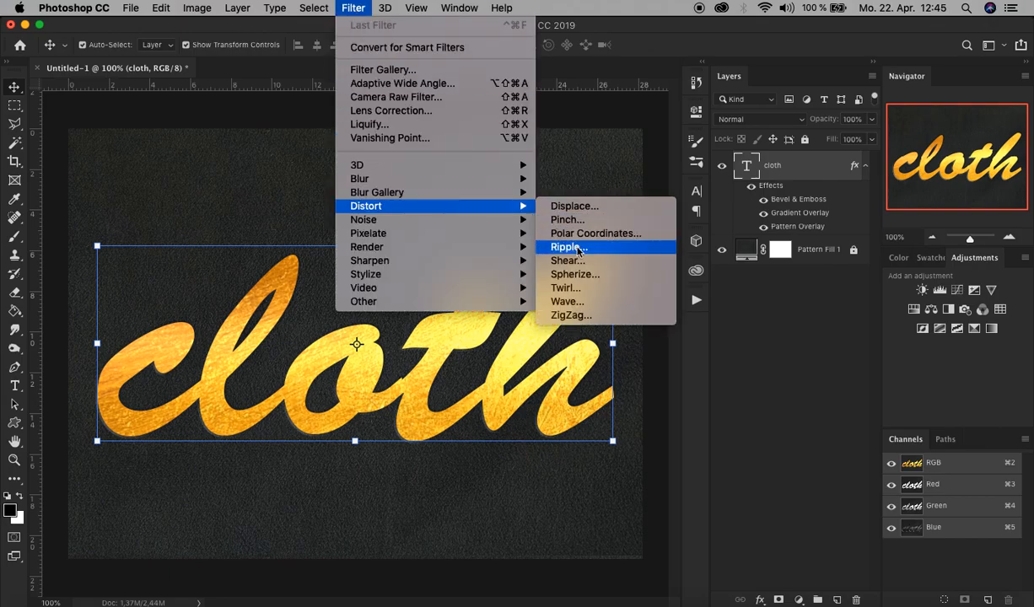
{"action": "left_click", "coordinate": [566, 247]}
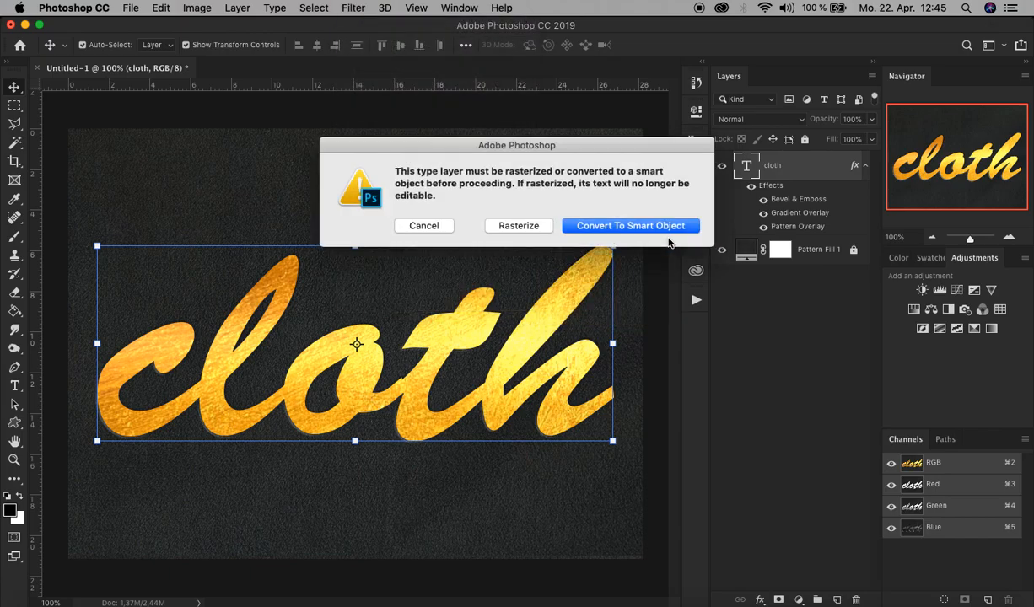
{"action": "mouse_move", "coordinate": [590, 151]}
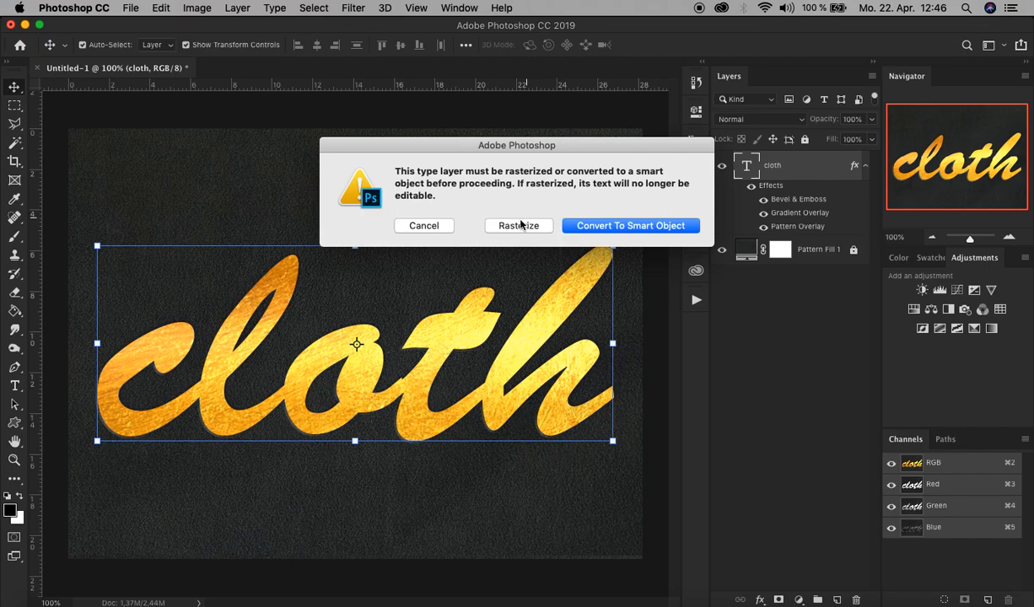
{"action": "mouse_move", "coordinate": [340, 360]}
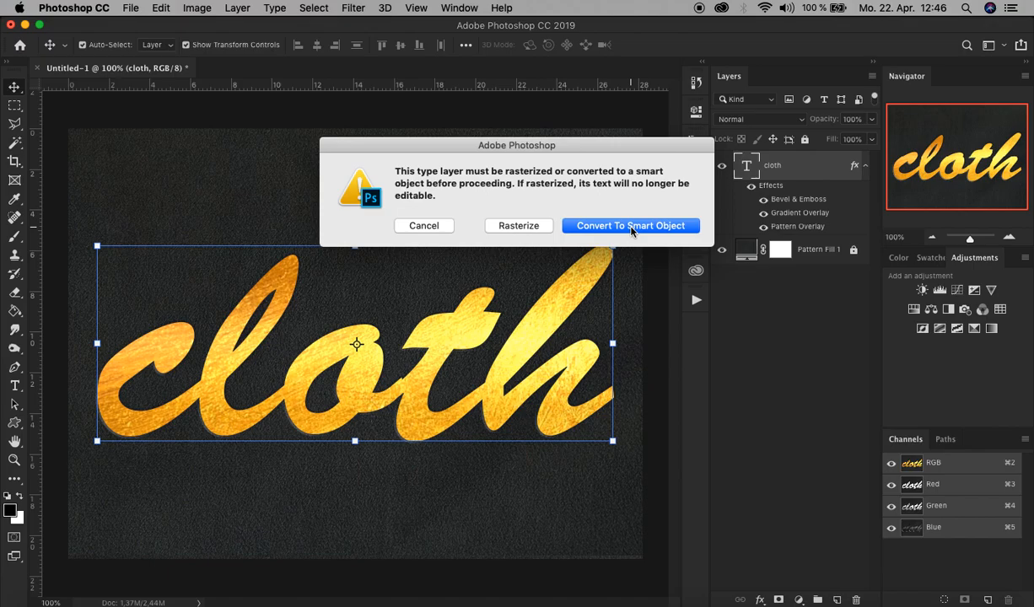
{"action": "left_click", "coordinate": [631, 226]}
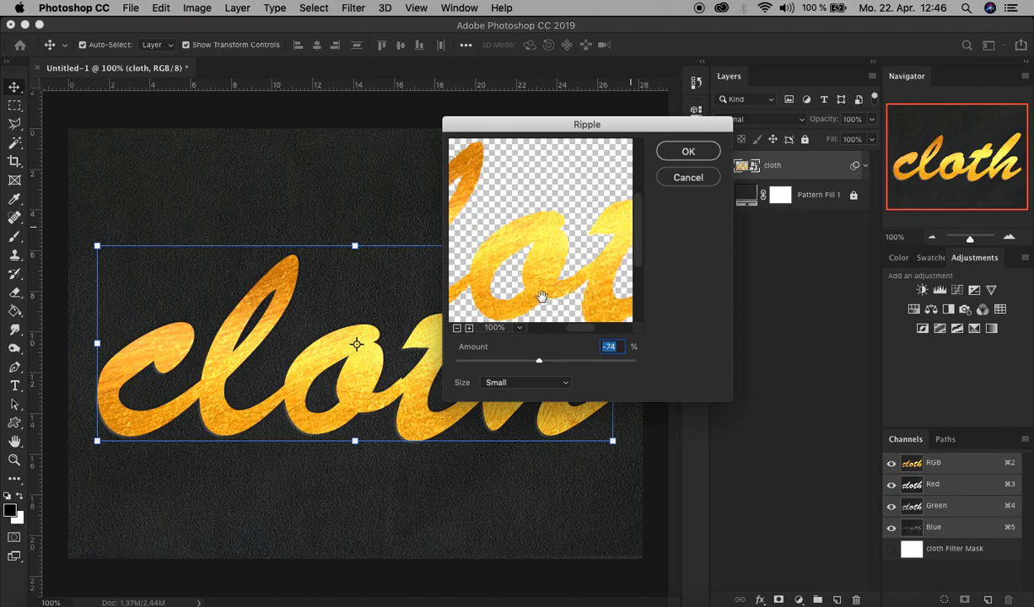
Set the ripple Amount to about -70 at Small size while previewing the letter edges
{"action": "left_click_drag", "start_coordinate": [543, 297], "coordinate": [547, 212]}
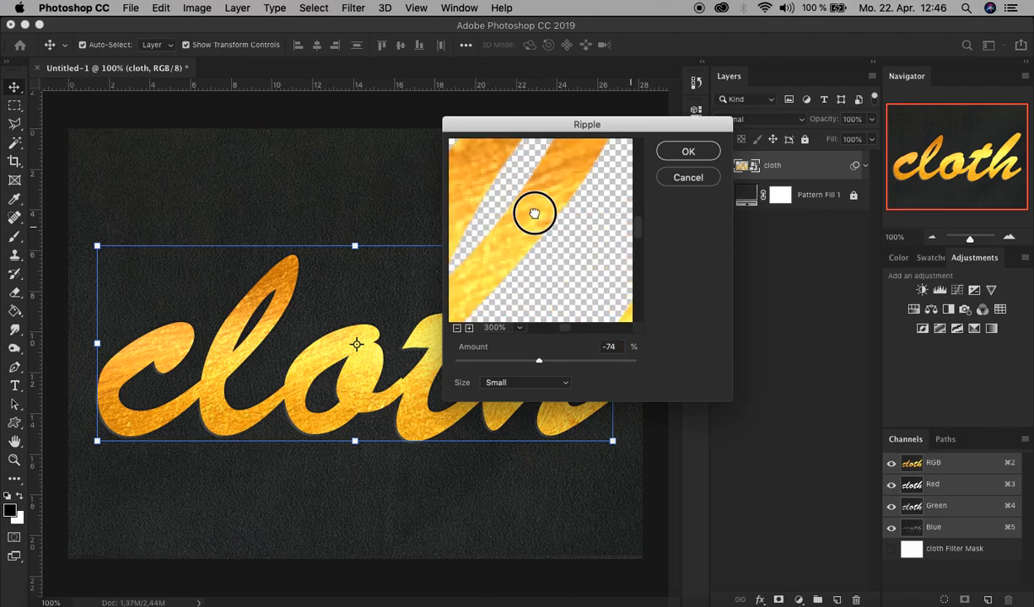
{"action": "left_click_drag", "start_coordinate": [533, 213], "coordinate": [556, 182]}
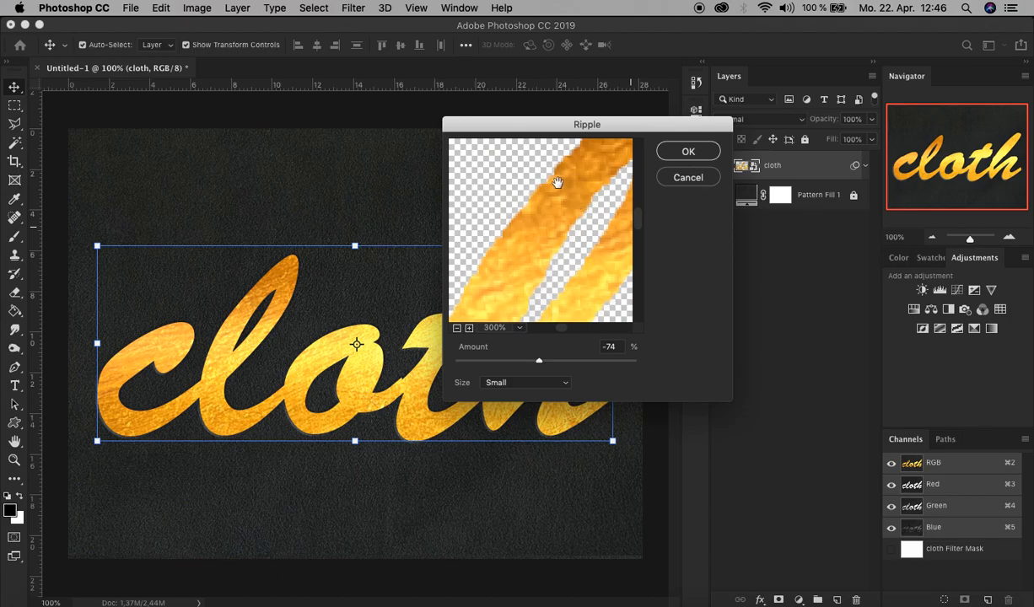
{"action": "left_click_drag", "start_coordinate": [539, 361], "coordinate": [457, 361]}
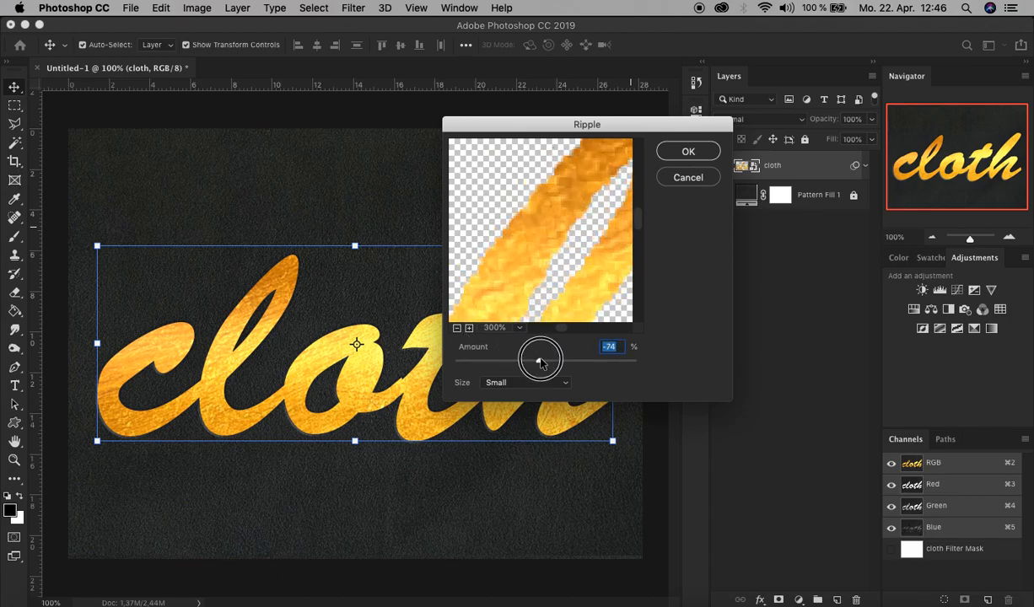
{"action": "left_click_drag", "start_coordinate": [542, 361], "coordinate": [557, 354]}
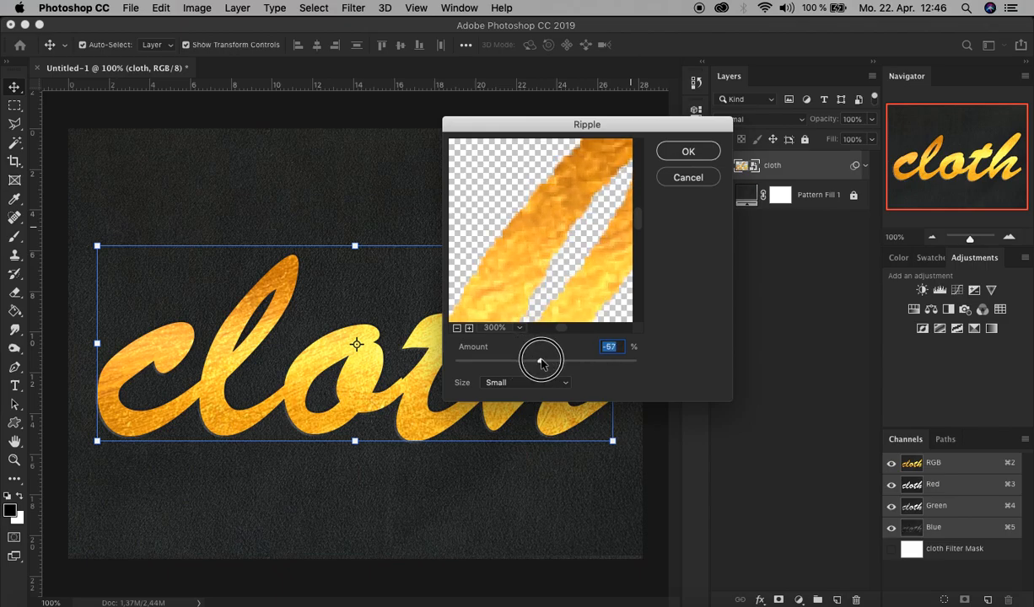
{"action": "left_click_drag", "start_coordinate": [544, 362], "coordinate": [540, 362]}
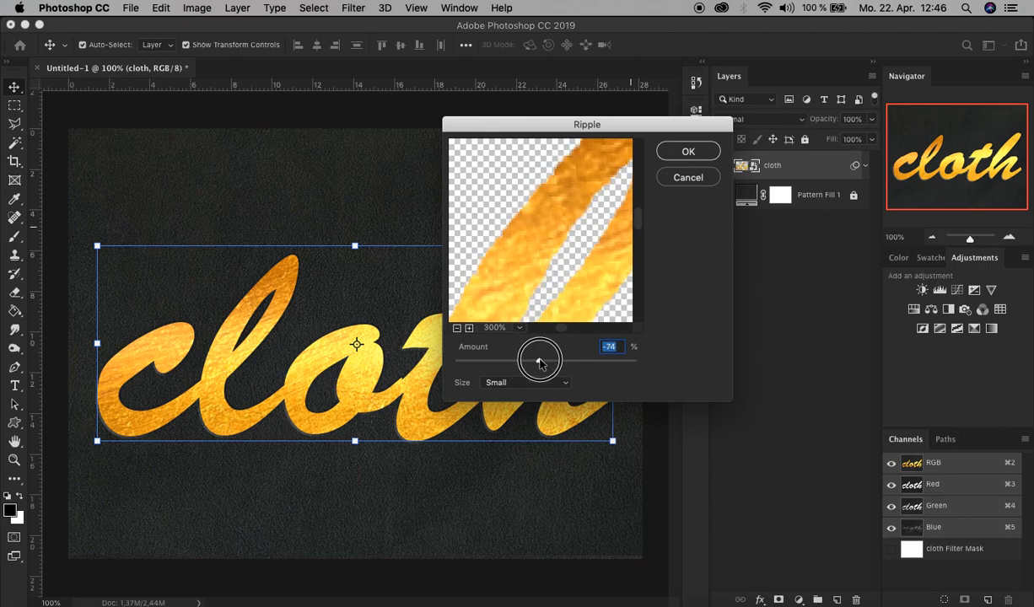
{"action": "left_click_drag", "start_coordinate": [540, 362], "coordinate": [537, 363]}
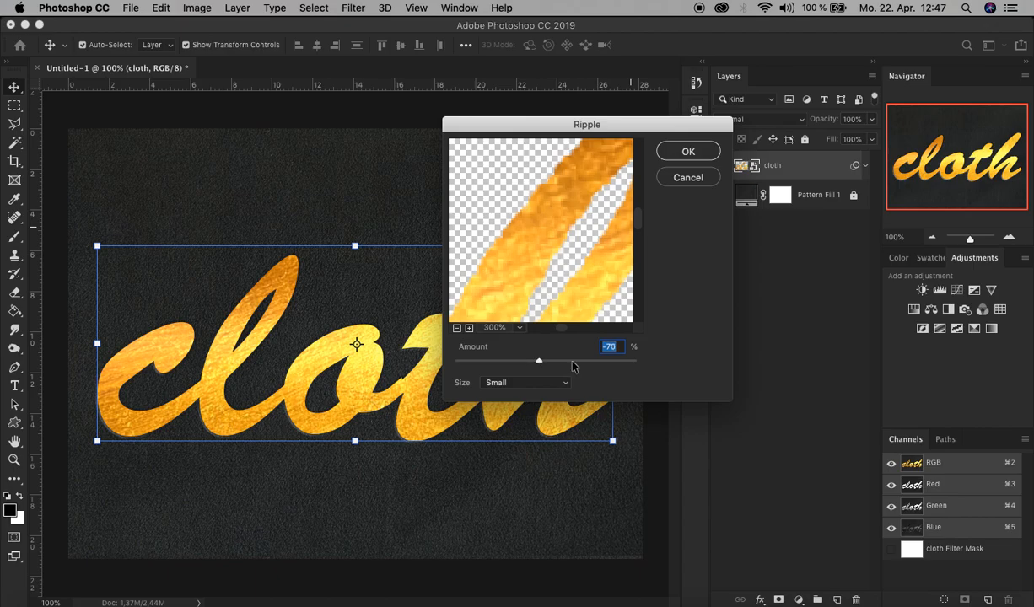
{"action": "mouse_move", "coordinate": [520, 391]}
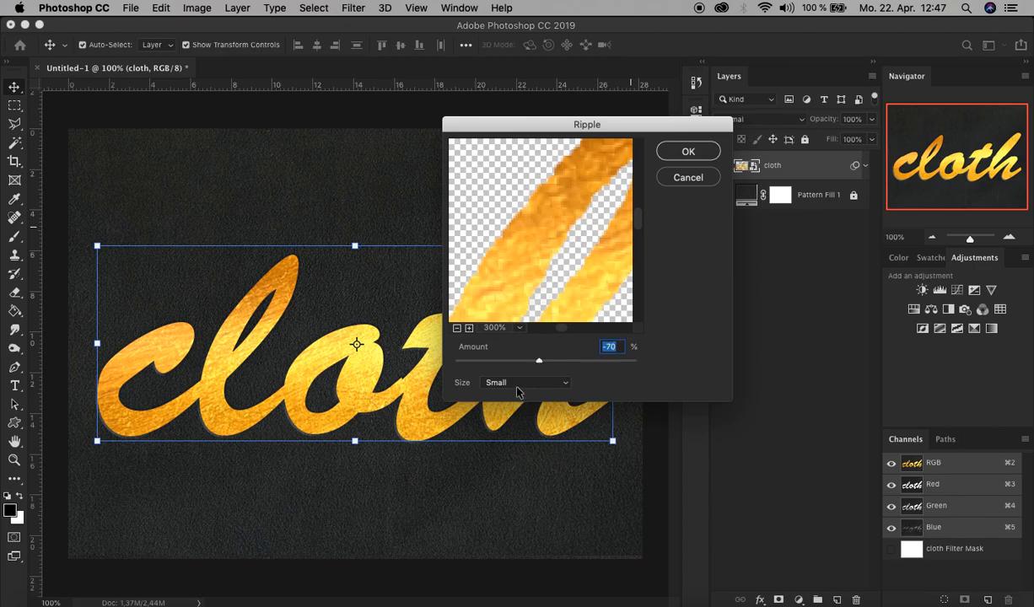
{"action": "mouse_move", "coordinate": [715, 172]}
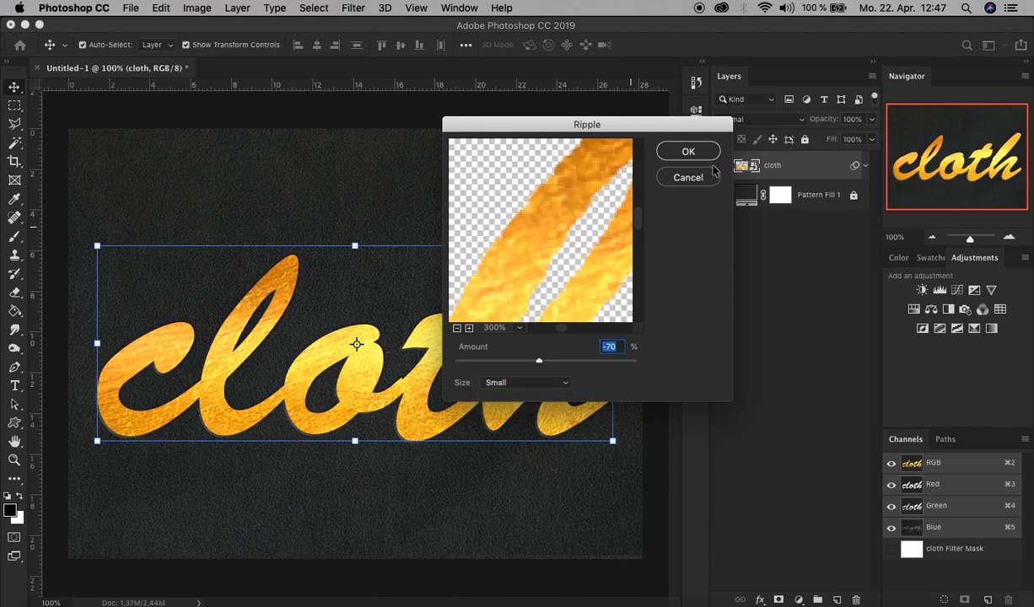
Confirm the Ripple dialog so it applies as a smart filter on the 'cloth' text
{"action": "left_click", "coordinate": [688, 151]}
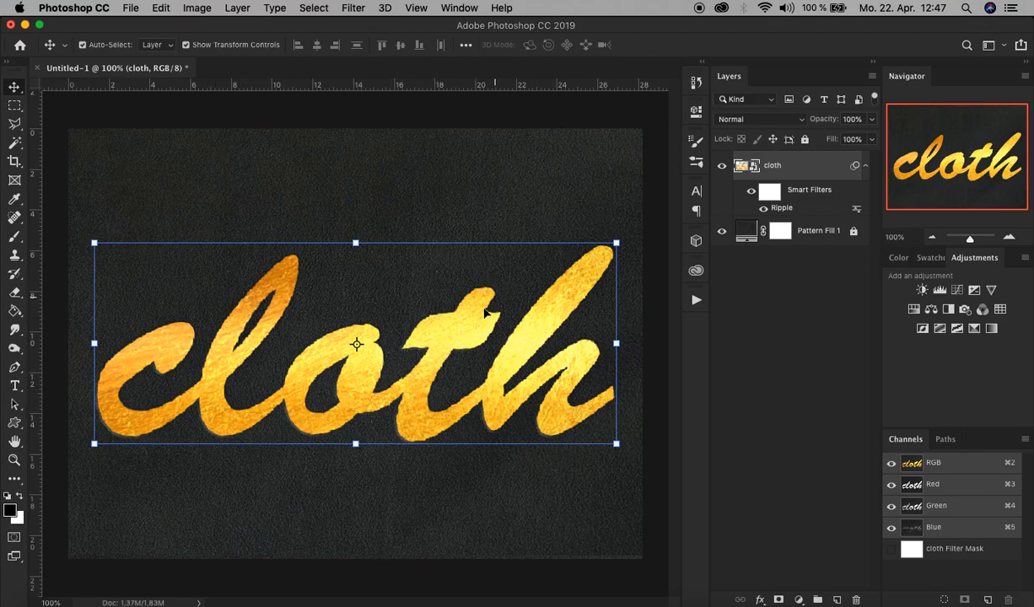
{"action": "mouse_move", "coordinate": [543, 154]}
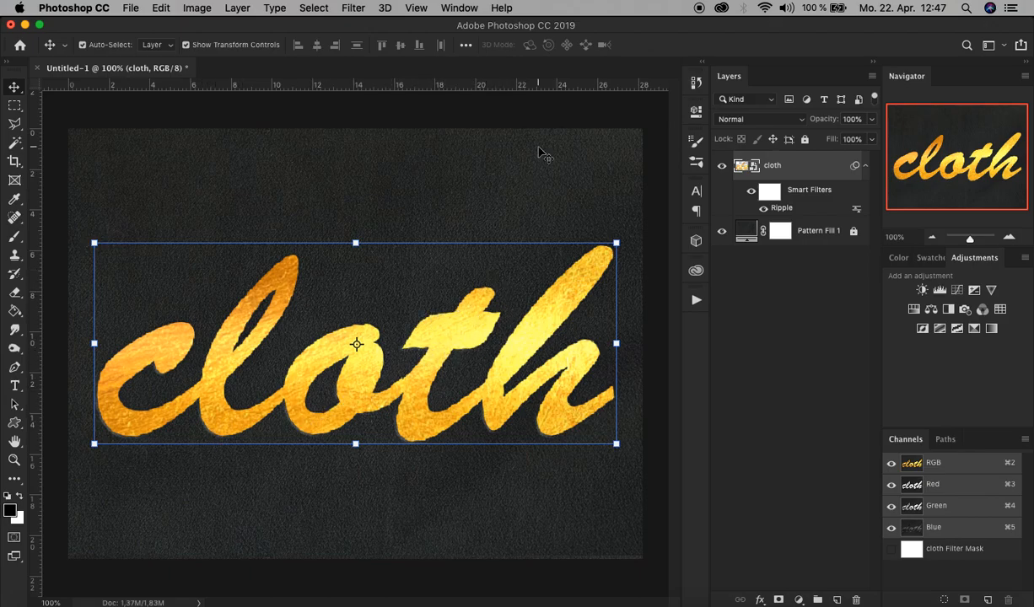